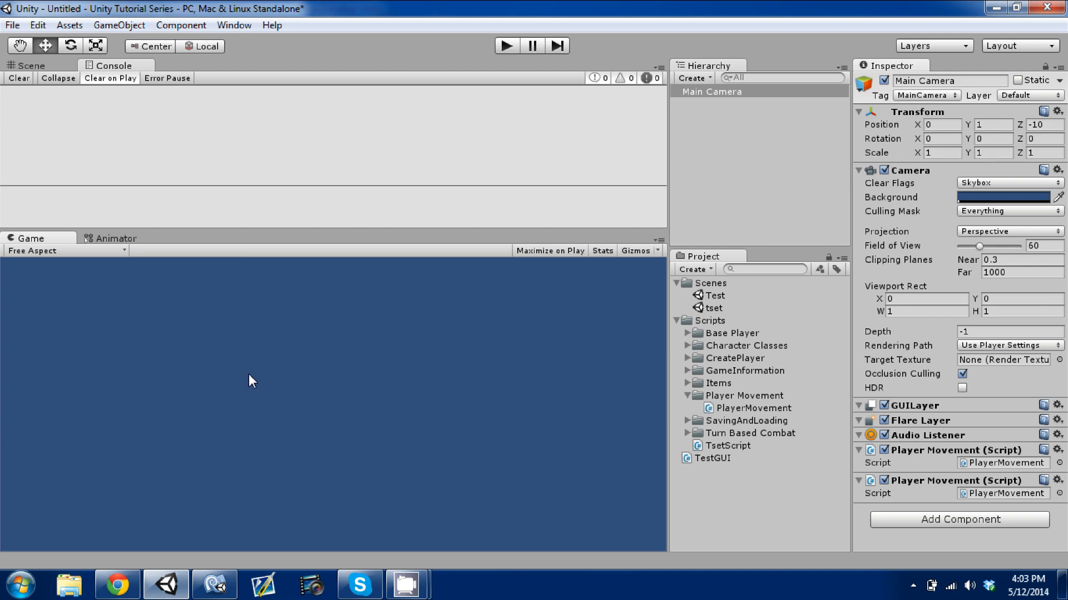
pyautogui.moveTo(326, 341)
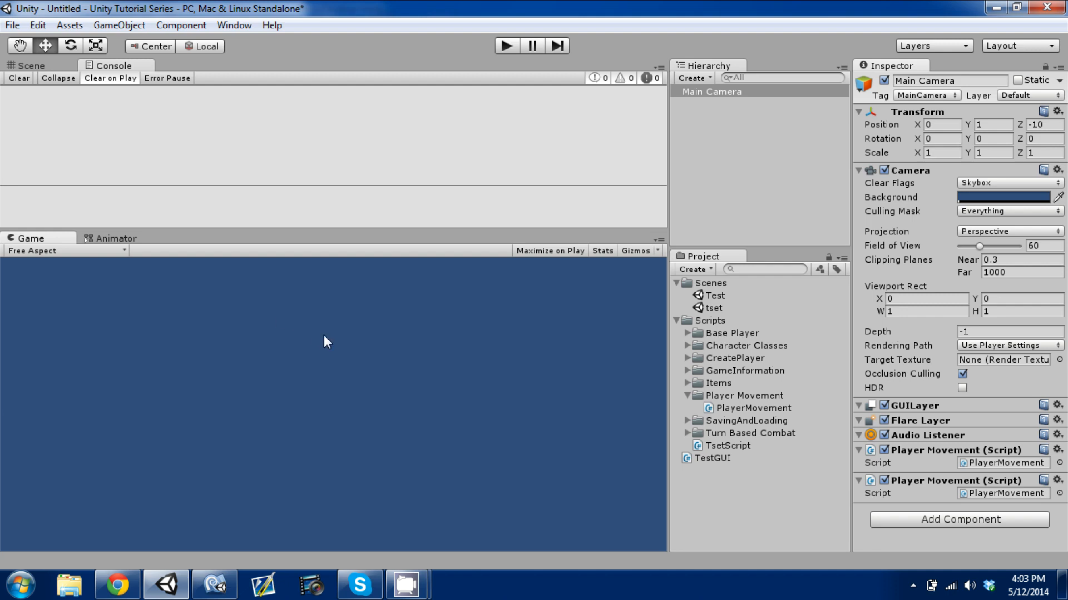
# Preview the PlayerMovement script's code from the Player Movement folder in the Inspector.
pyautogui.click(754, 408)
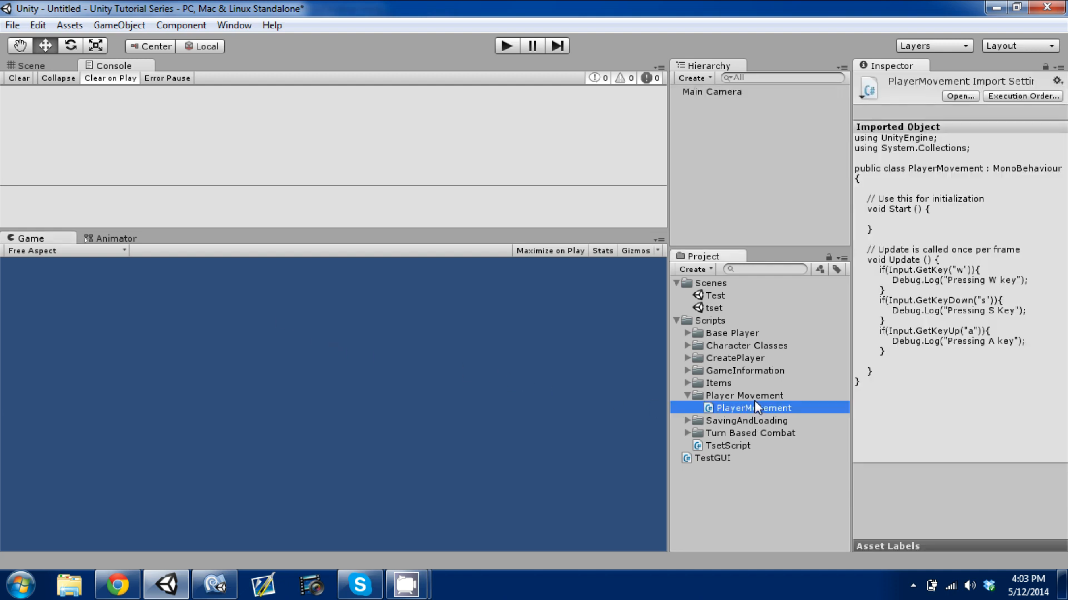
pyautogui.click(745, 396)
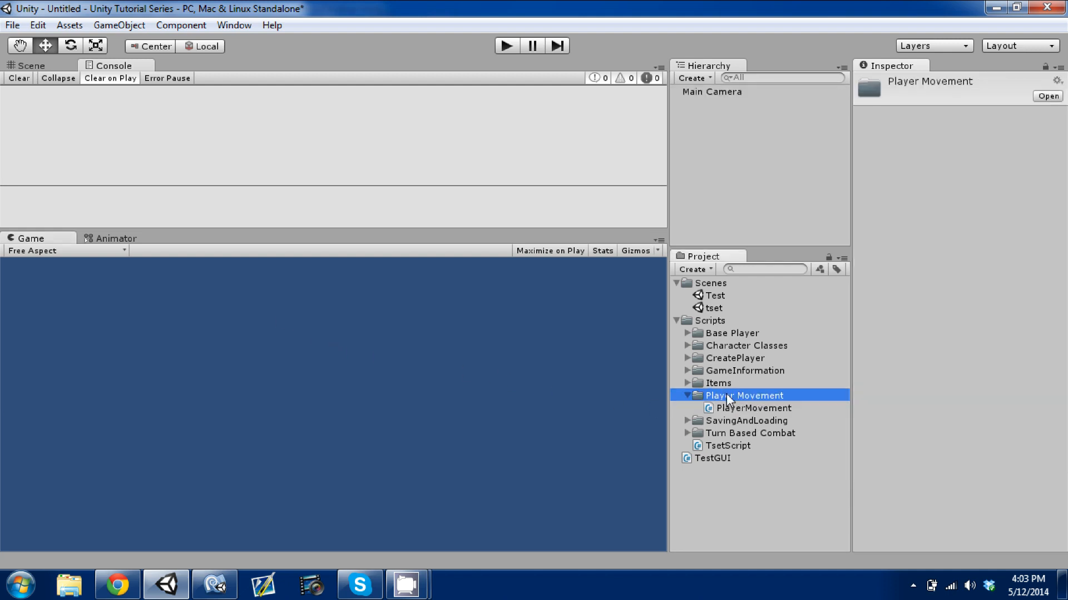
pyautogui.moveTo(742, 411)
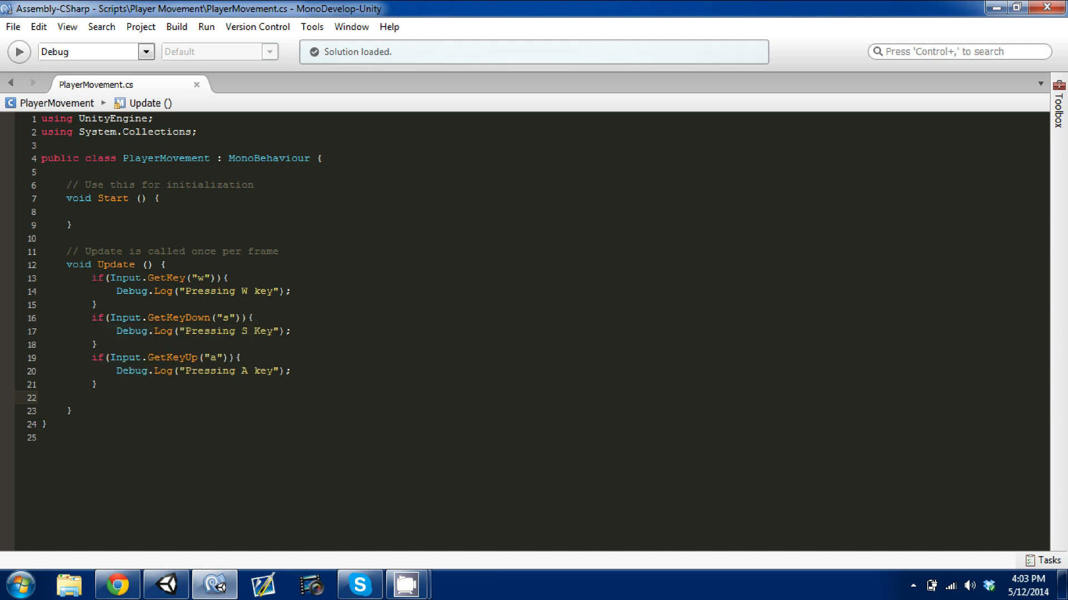
pyautogui.click(92, 398)
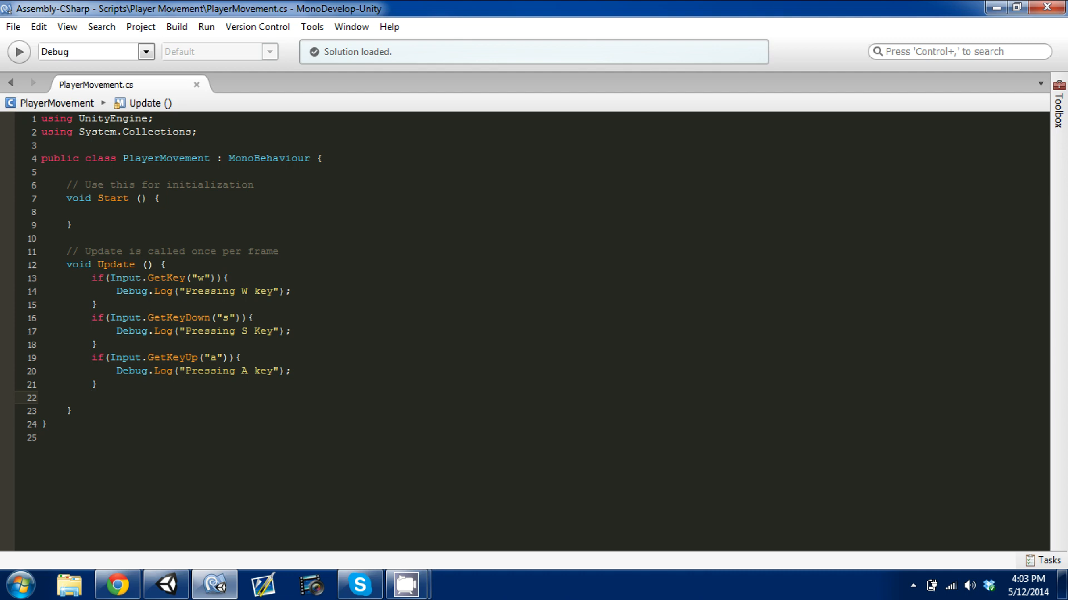
pyautogui.click(92, 398)
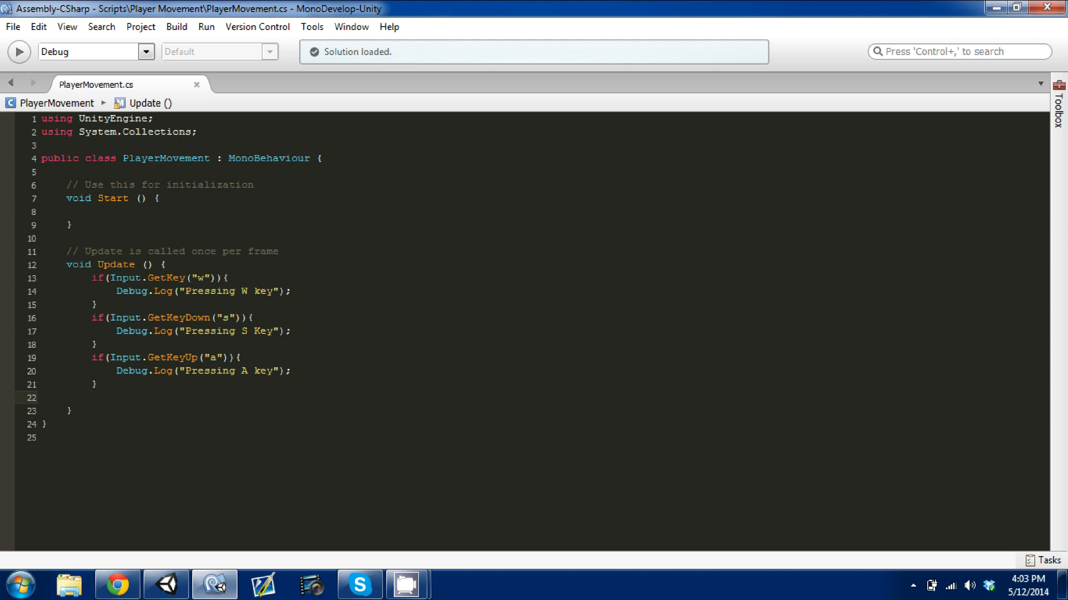
pyautogui.click(92, 398)
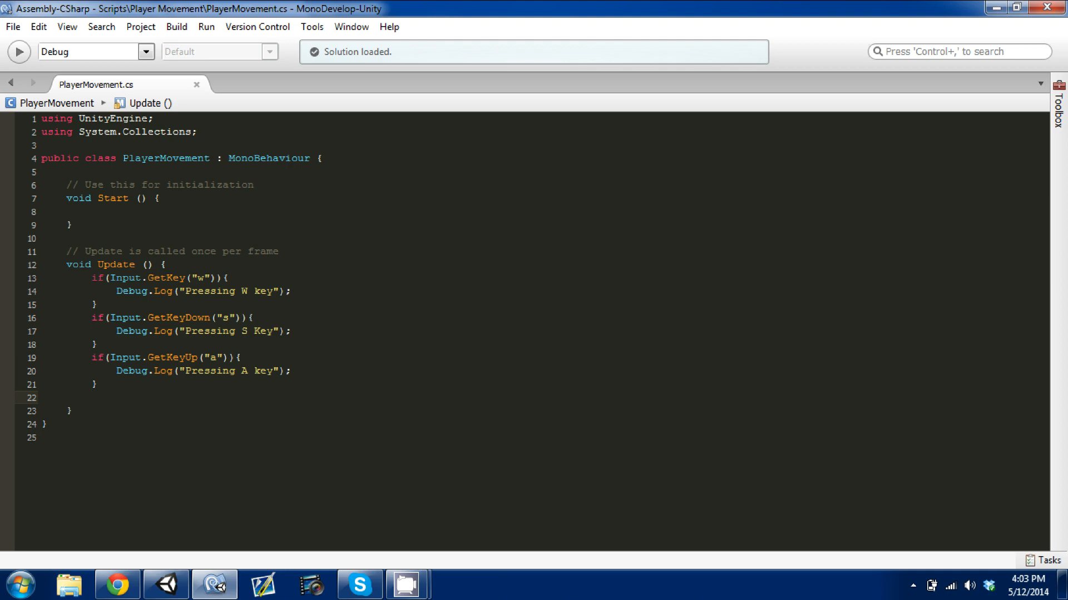
pyautogui.click(92, 398)
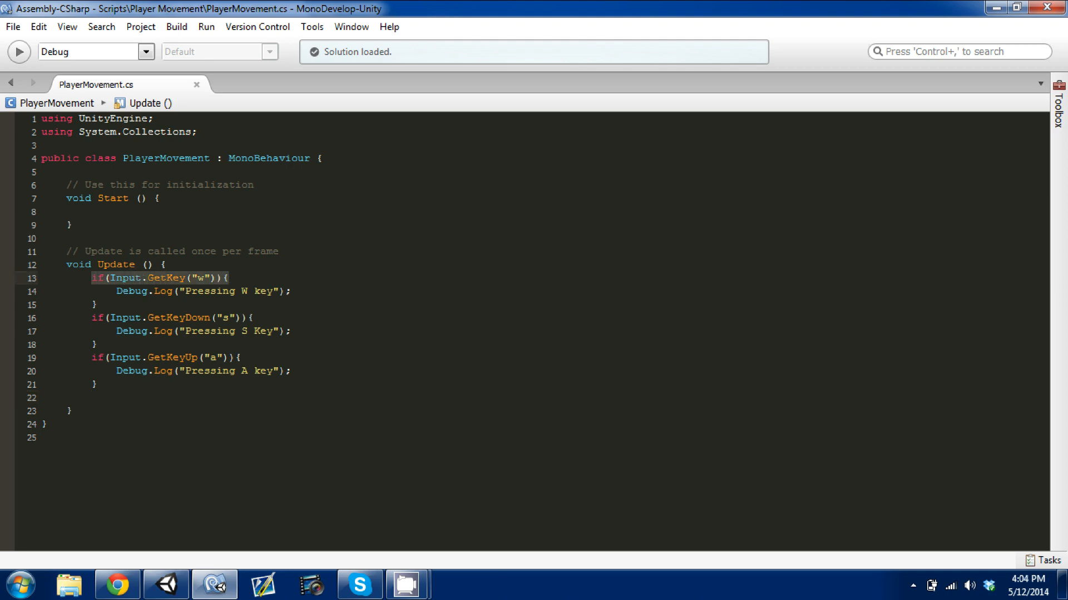
pyautogui.click(69, 411)
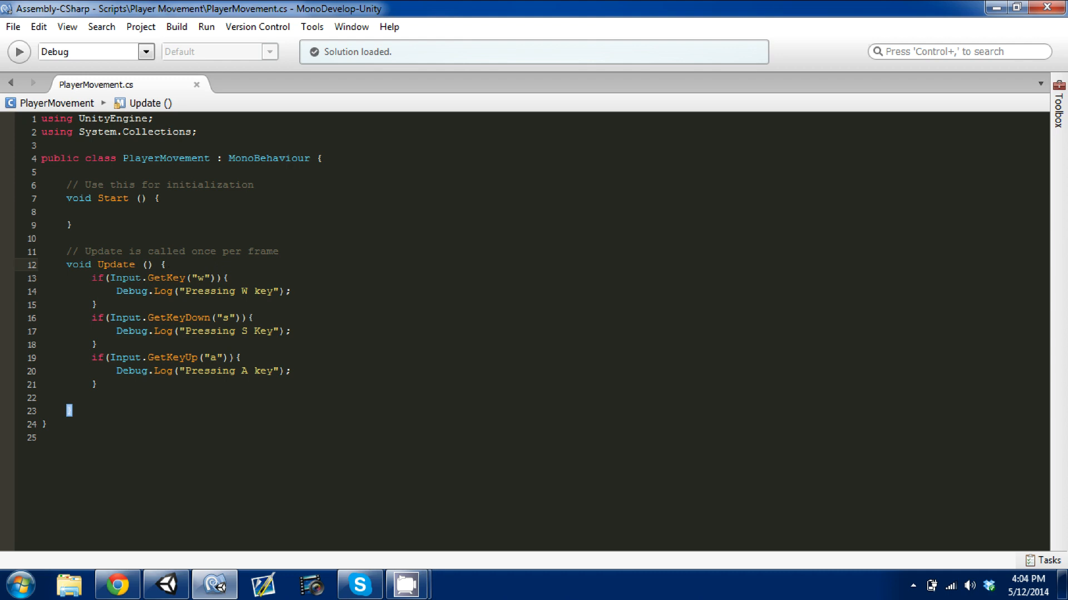
pyautogui.press('Return')
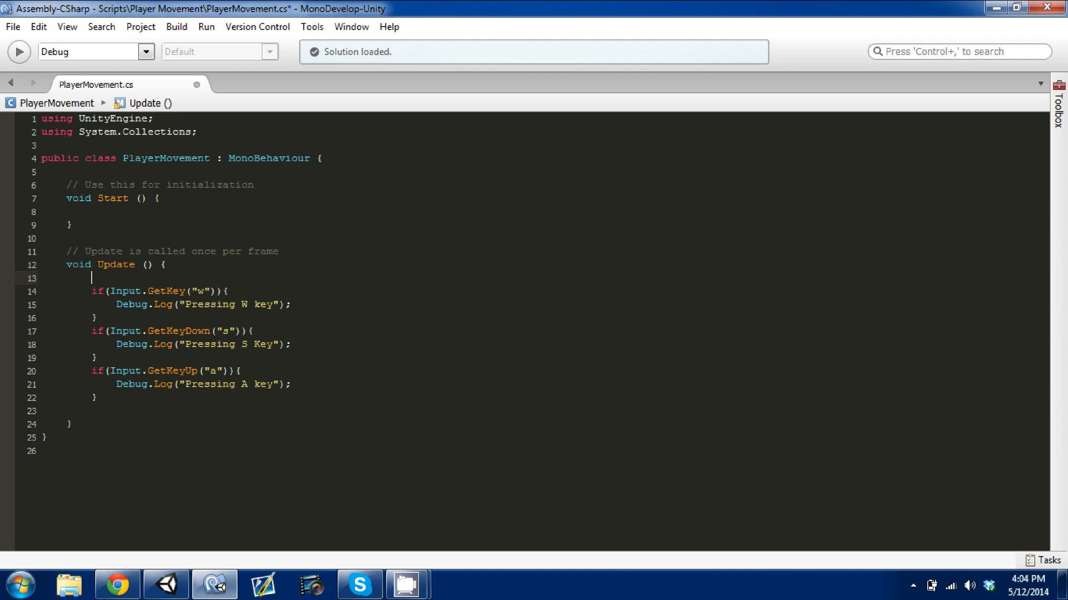
pyautogui.write('Input.')
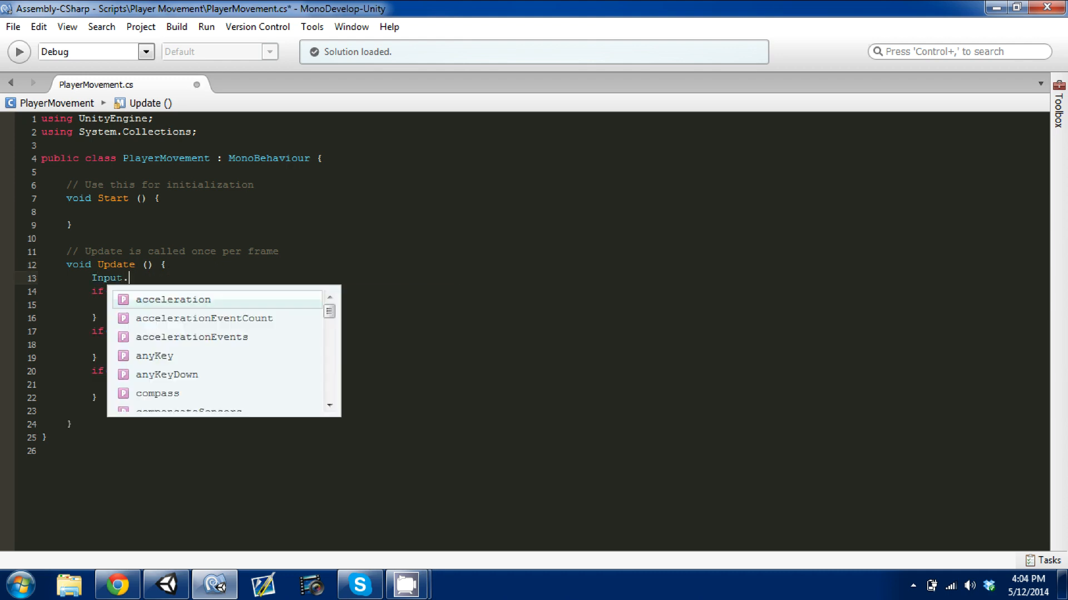
pyautogui.write('get')
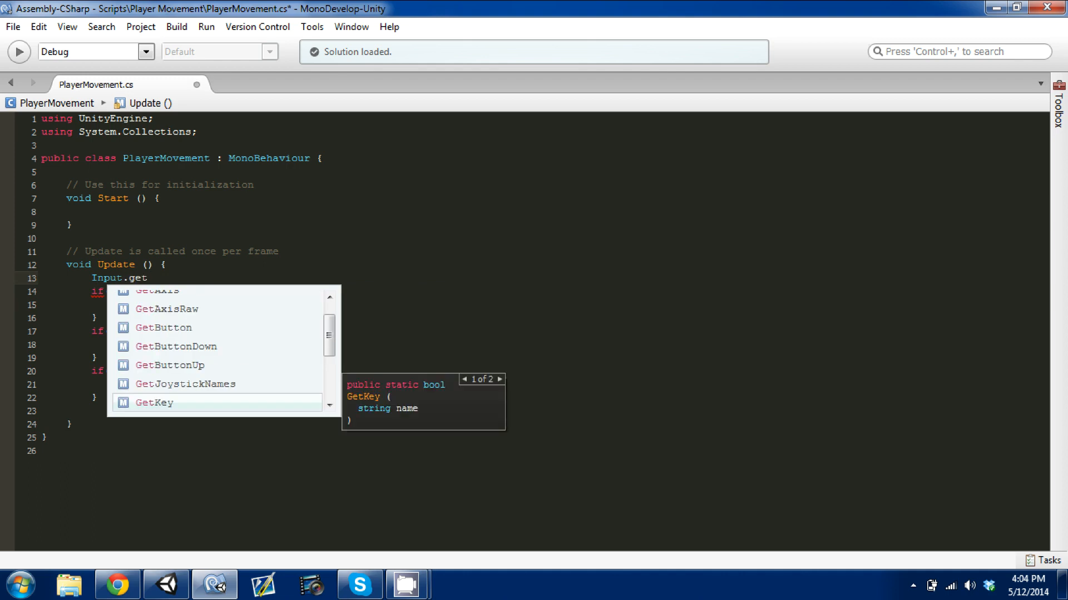
pyautogui.scroll(-3)
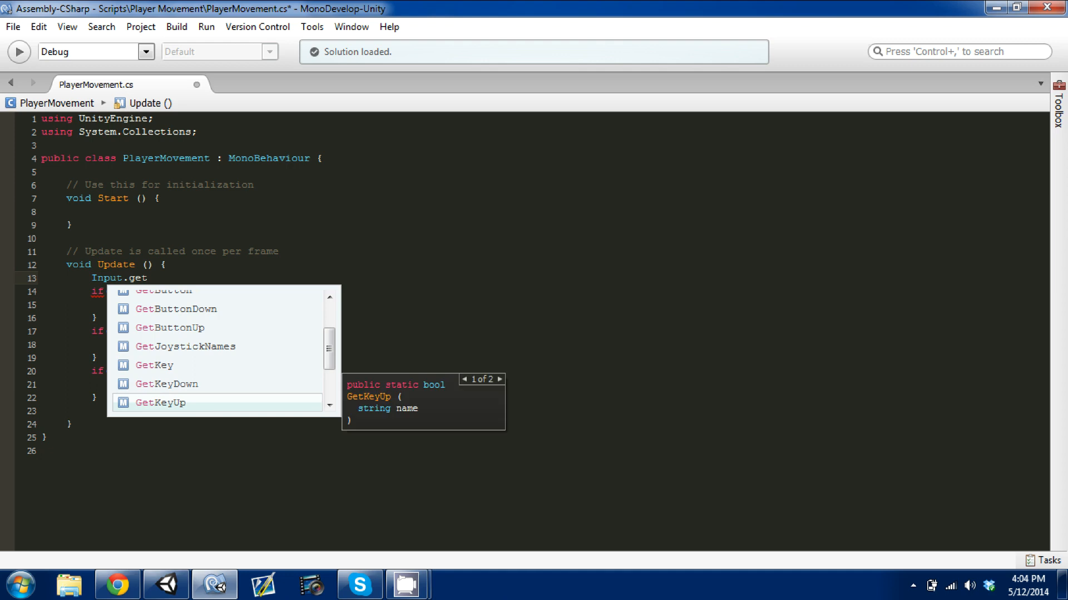
pyautogui.scroll(-3)
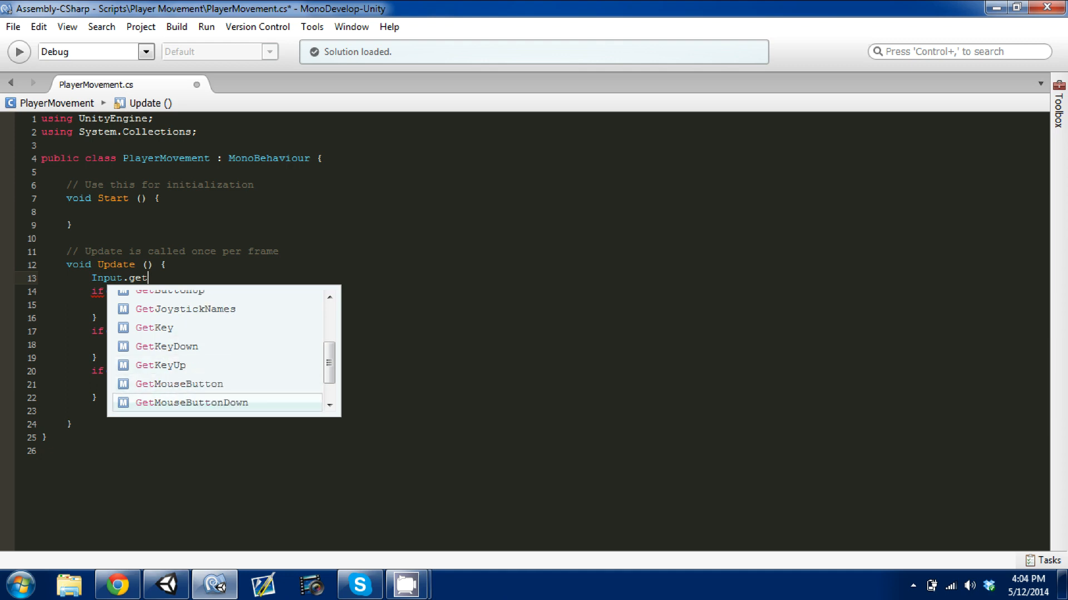
pyautogui.click(154, 327)
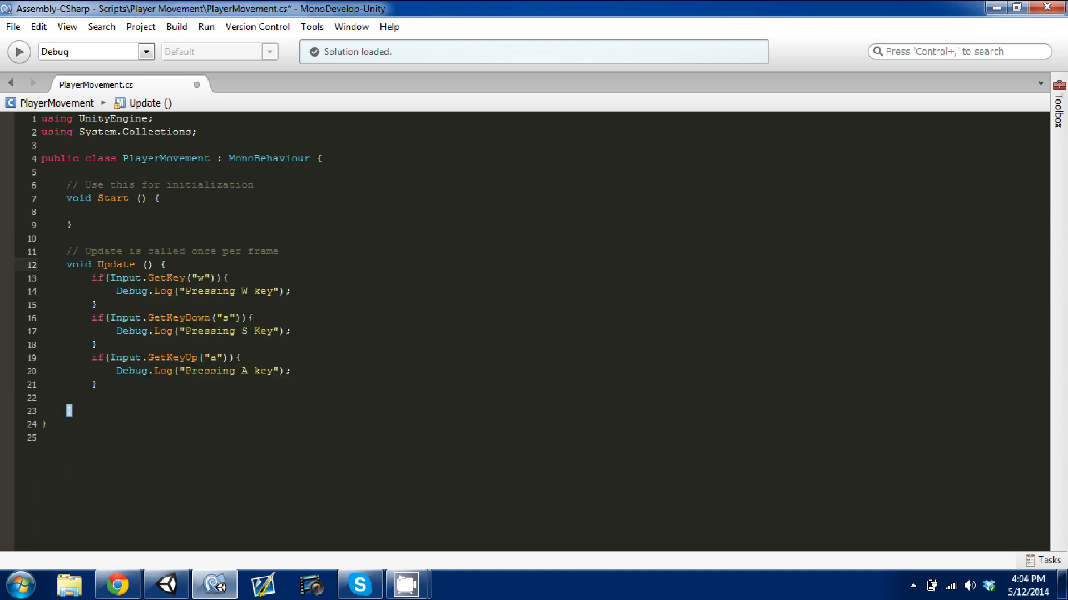
# Walk through the GetKey checks and highlight the whole W key Debug.Log line.
pyautogui.click(166, 264)
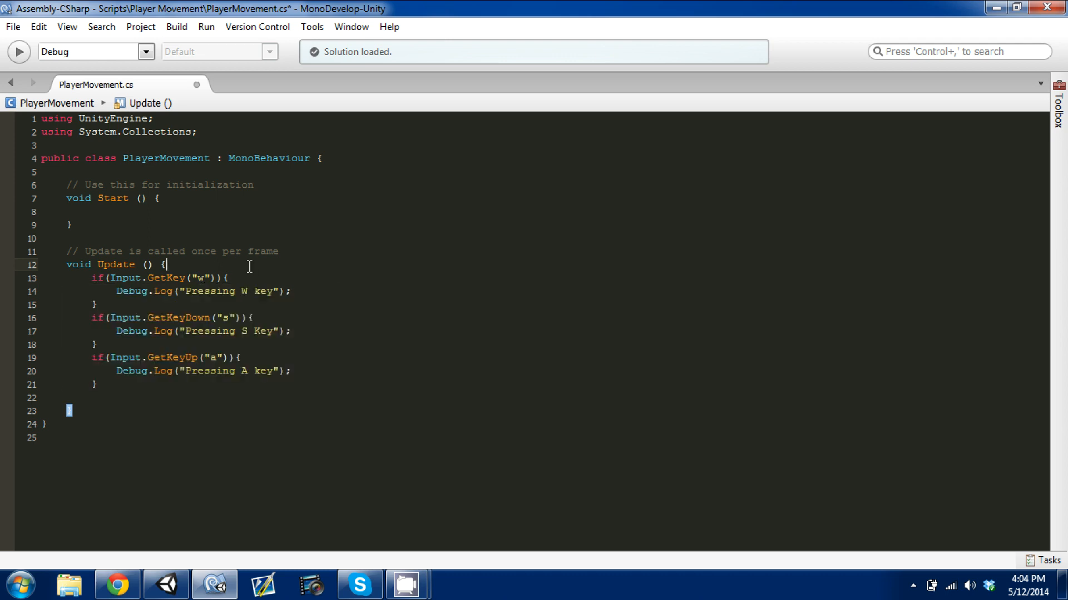
pyautogui.moveTo(229, 241)
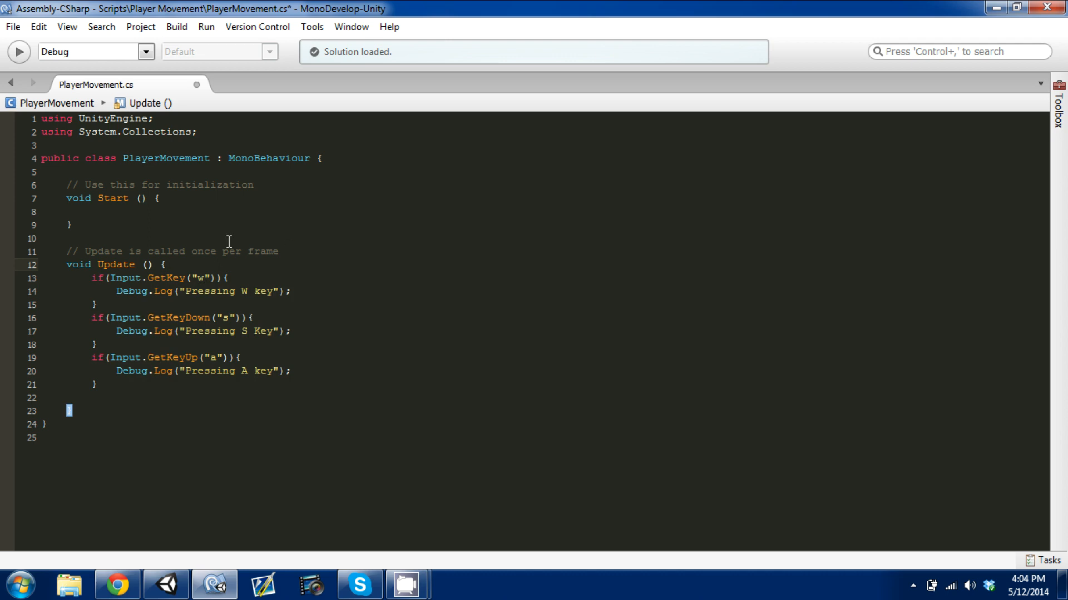
pyautogui.write('}')
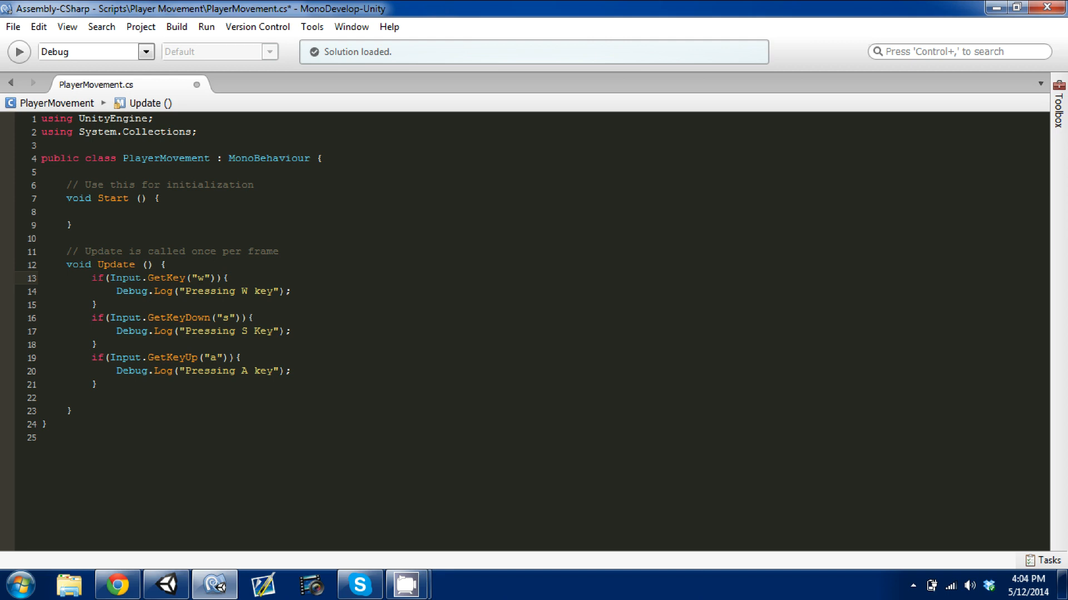
pyautogui.click(203, 278)
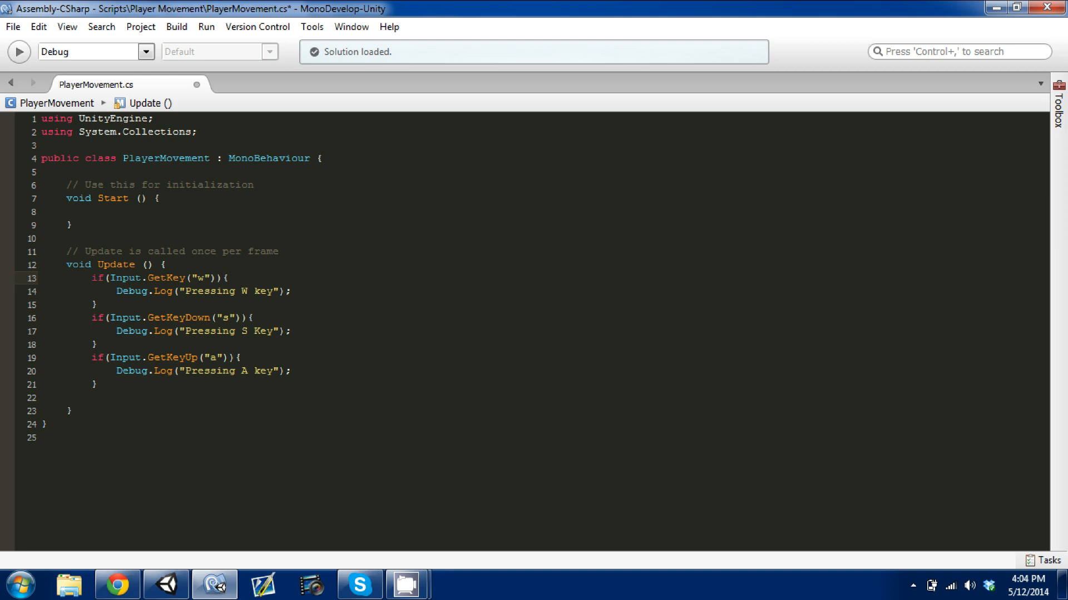
pyautogui.click(204, 278)
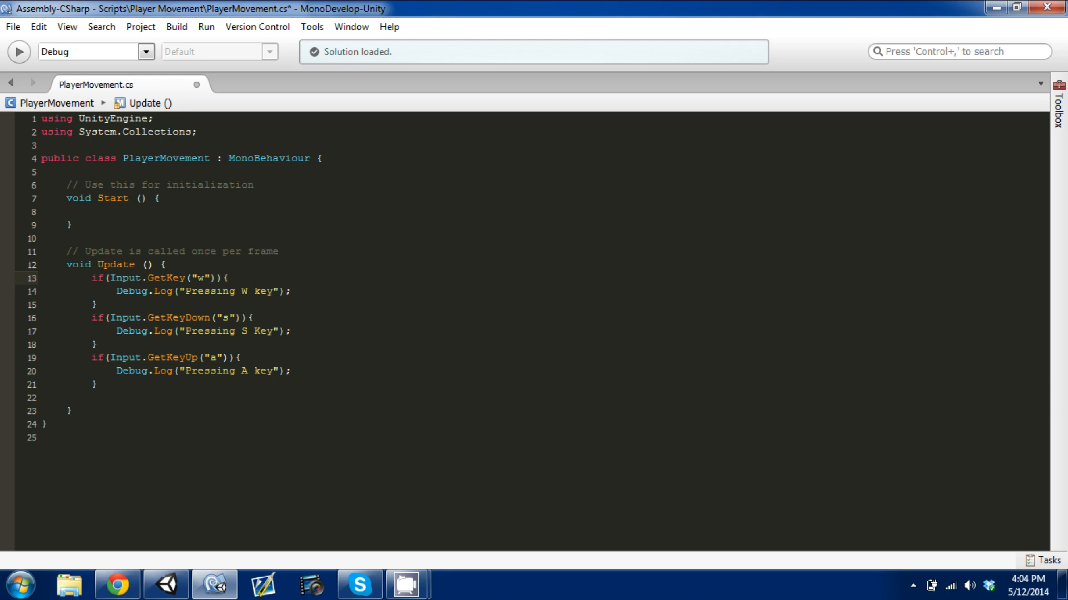
pyautogui.click(203, 278)
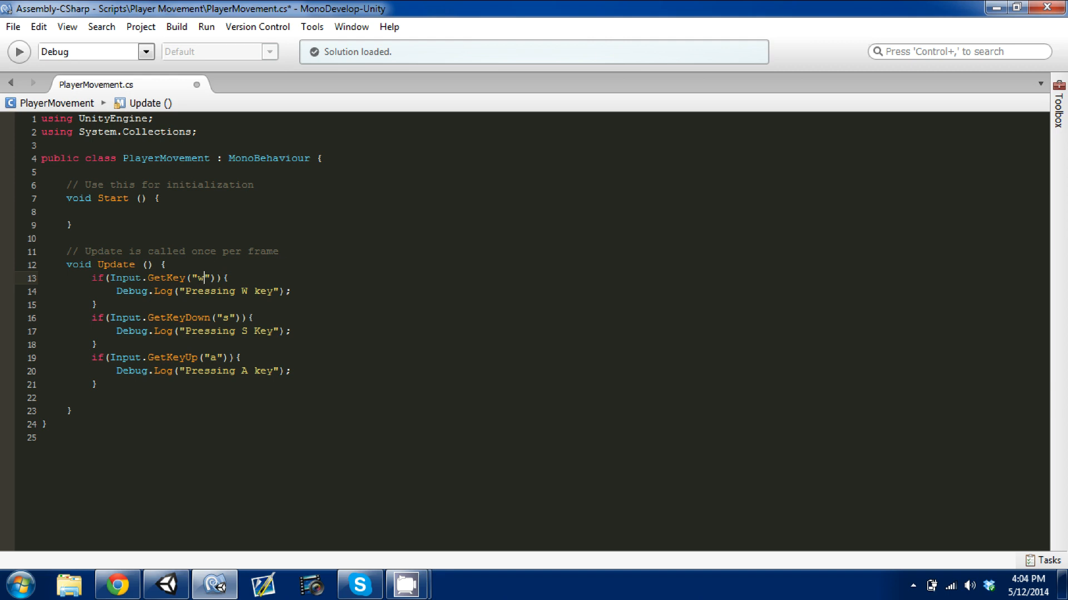
pyautogui.click(115, 292)
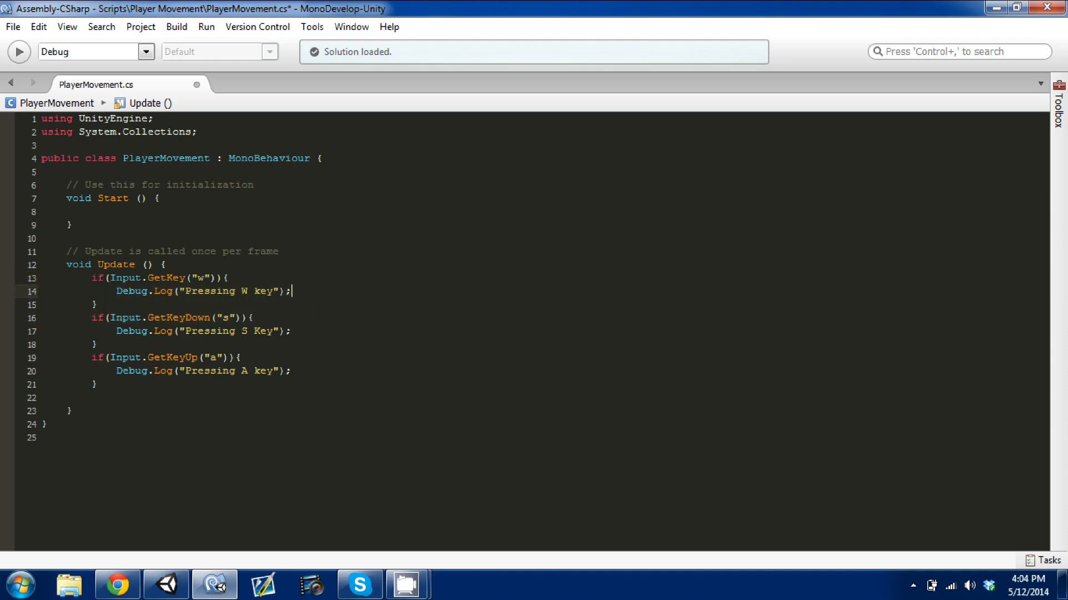
pyautogui.tripleClick(190, 291)
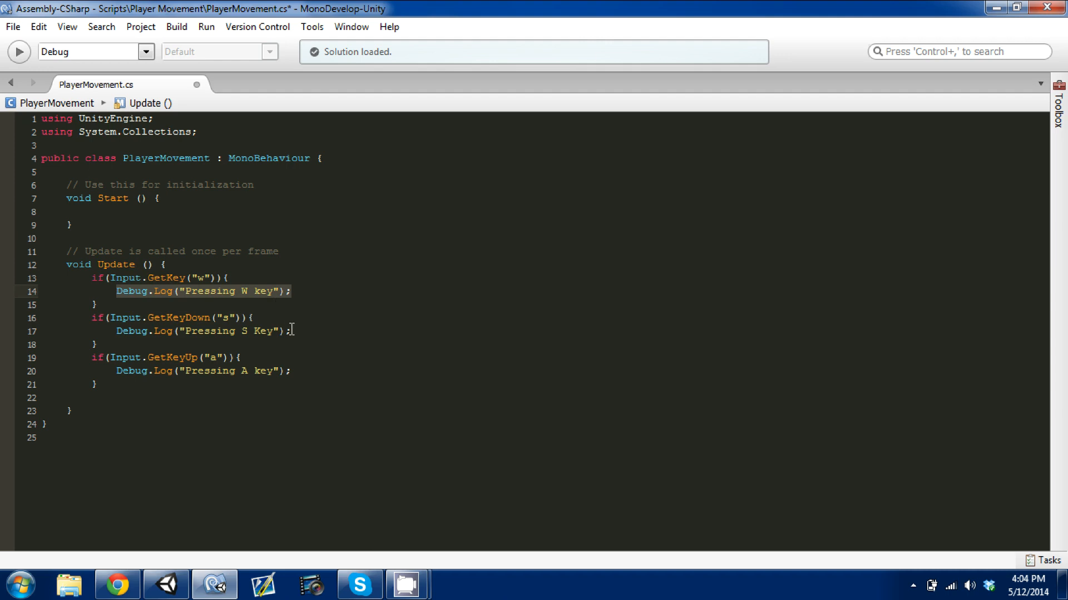
# Return to the Unity editor from MonoDevelop.
pyautogui.click(165, 584)
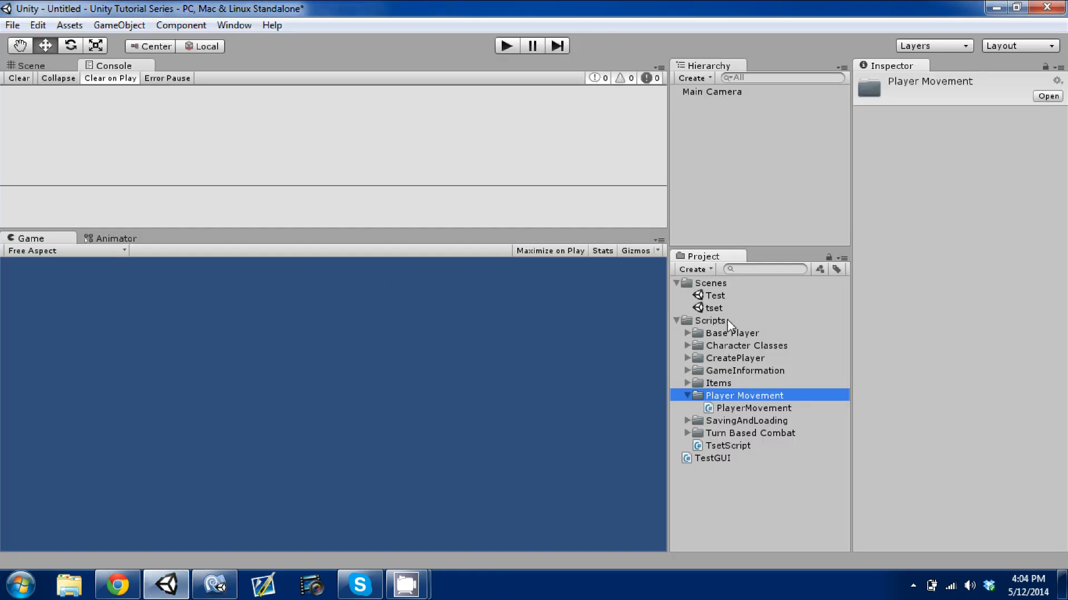
pyautogui.moveTo(701, 93)
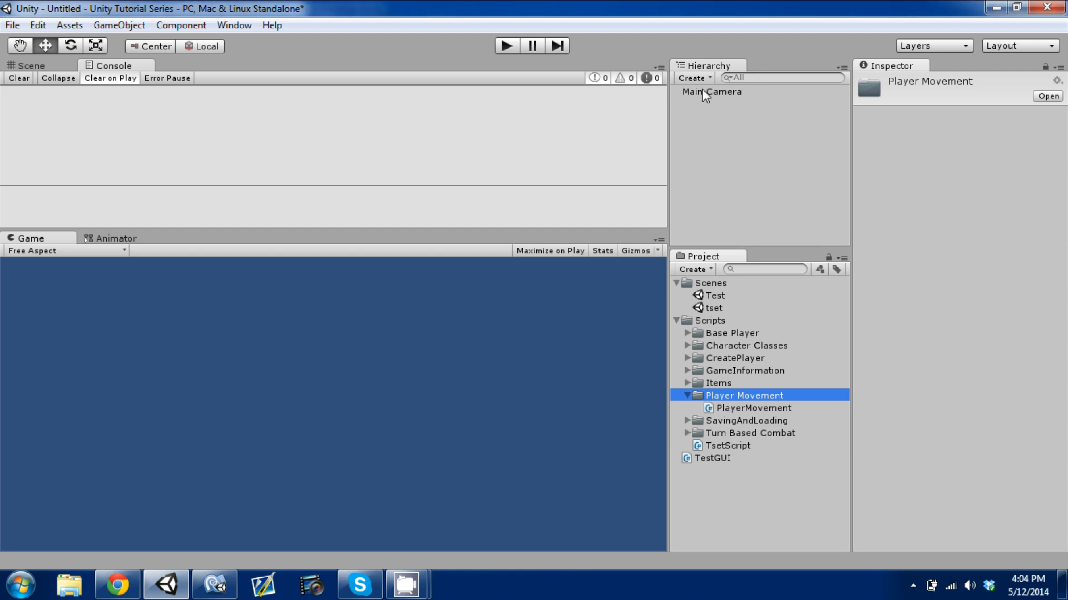
# Start and stop Play mode to test the key logging with the Console empty.
pyautogui.click(506, 46)
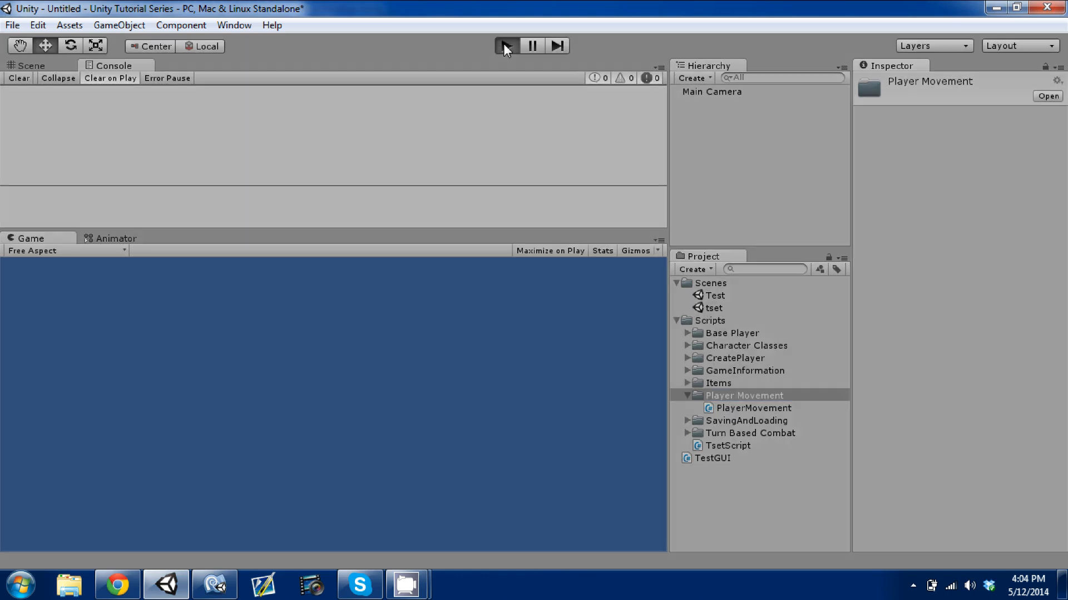
pyautogui.click(507, 45)
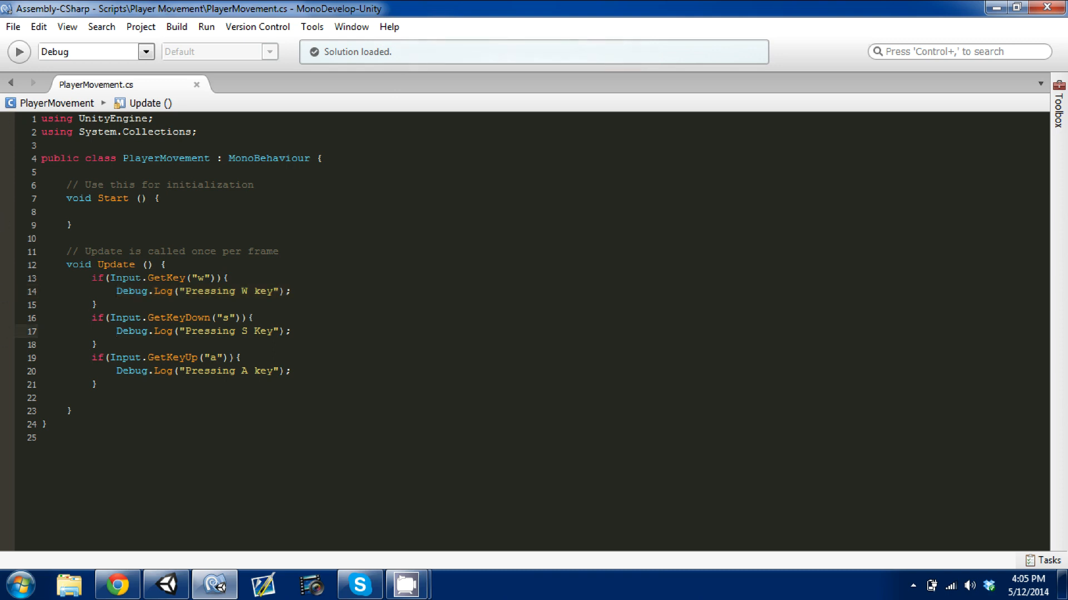
# Review the GetKey check for W and the GetKeyDown check for S, then switch to Unity to test.
pyautogui.click(224, 278)
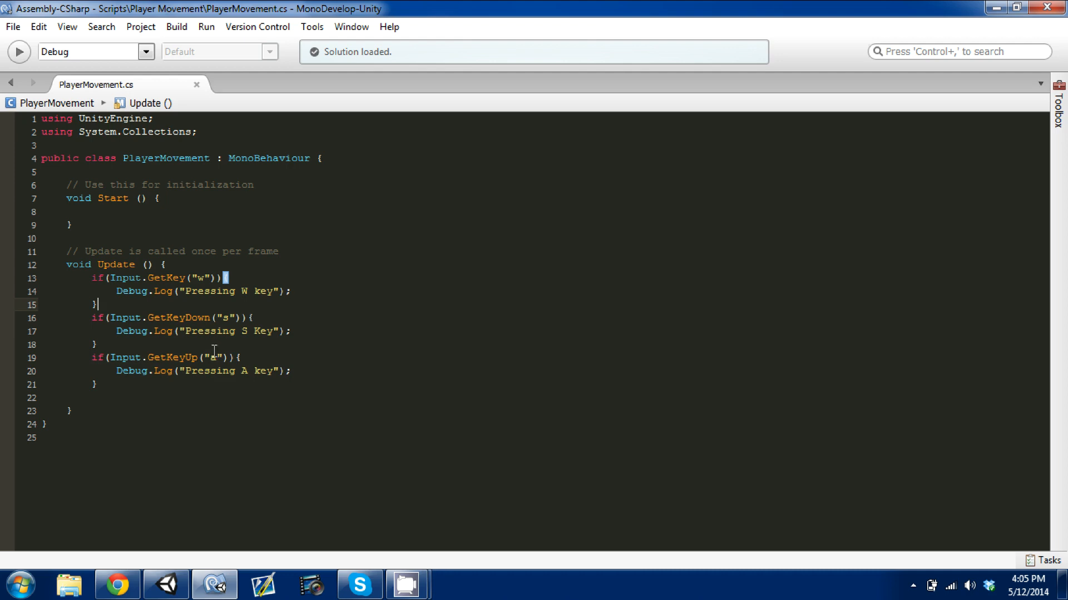
pyautogui.write('a')
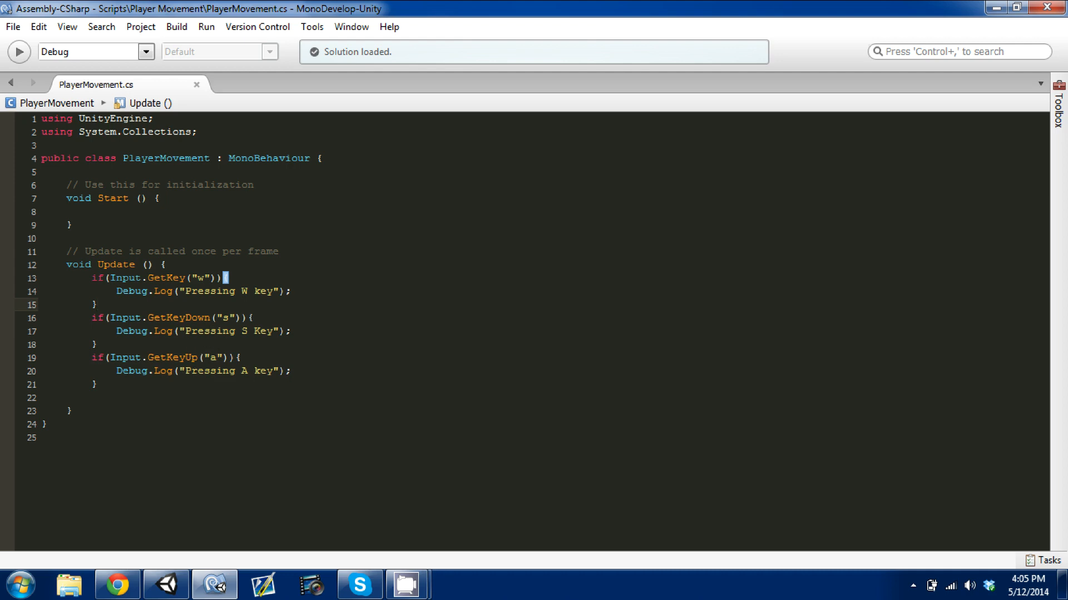
pyautogui.click(98, 305)
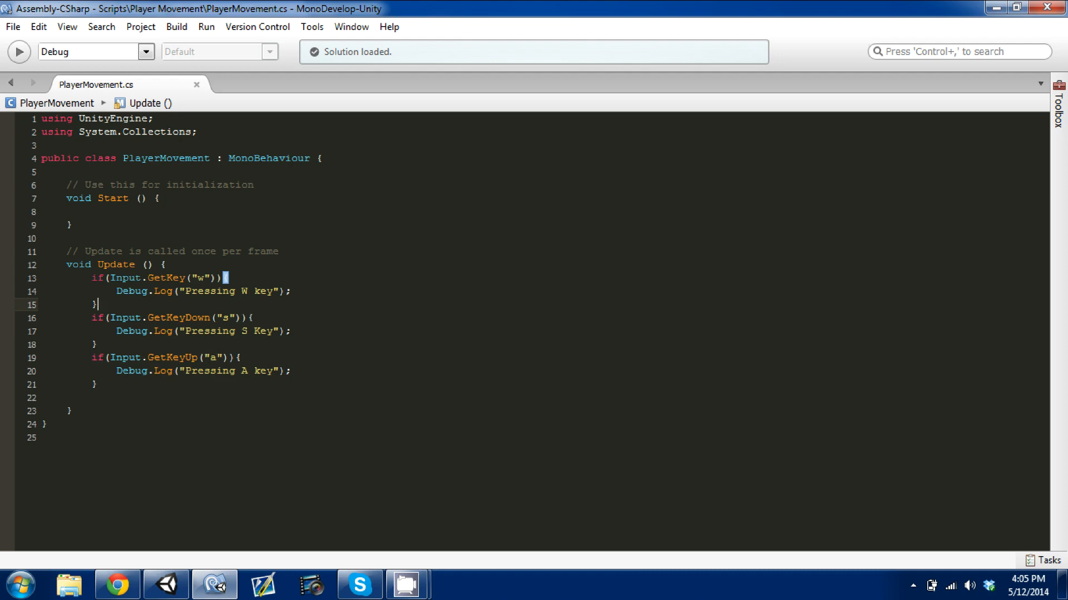
pyautogui.click(196, 332)
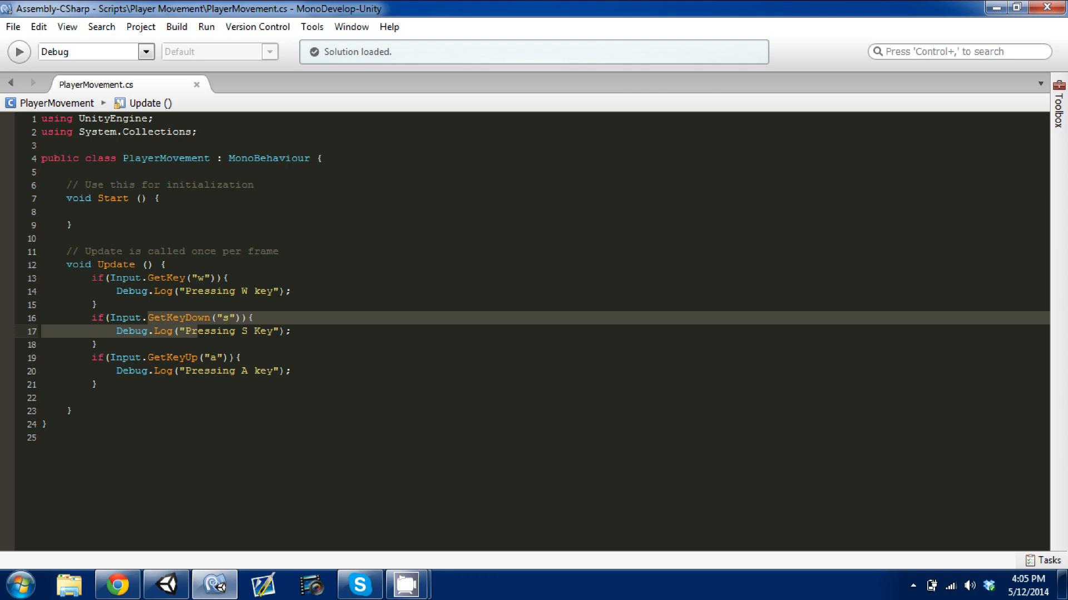
pyautogui.click(247, 399)
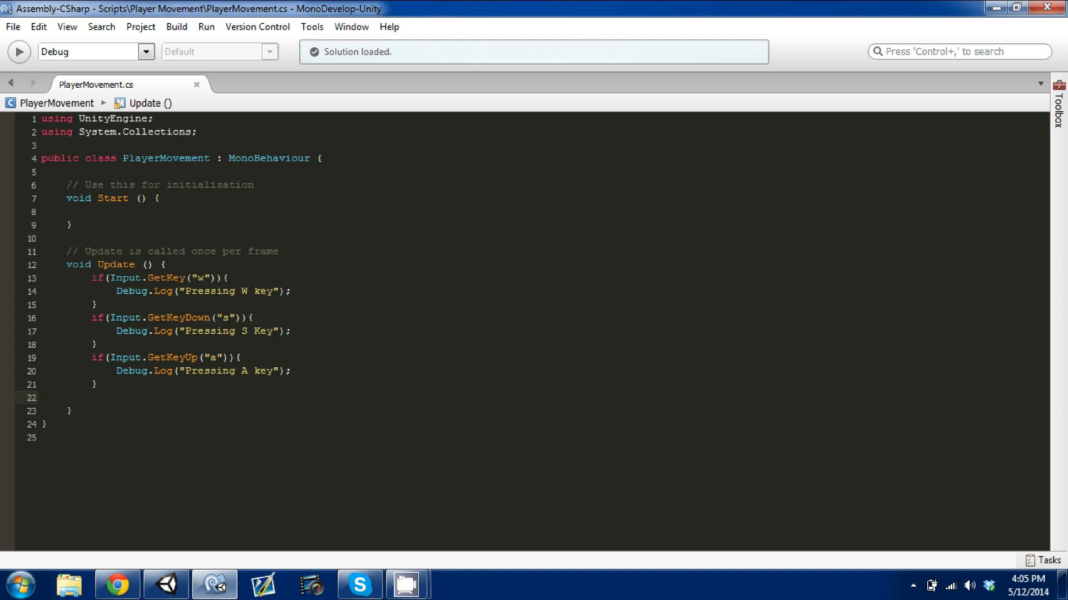
pyautogui.click(164, 584)
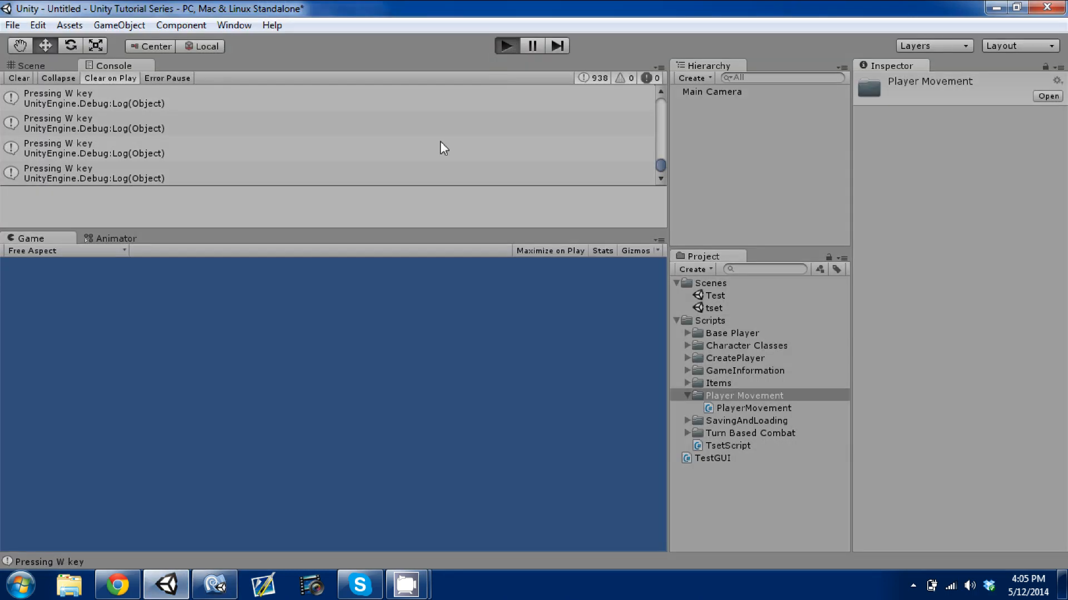
# Run the scene, log an S key press to the Console, and stop the running scene.
pyautogui.click(19, 78)
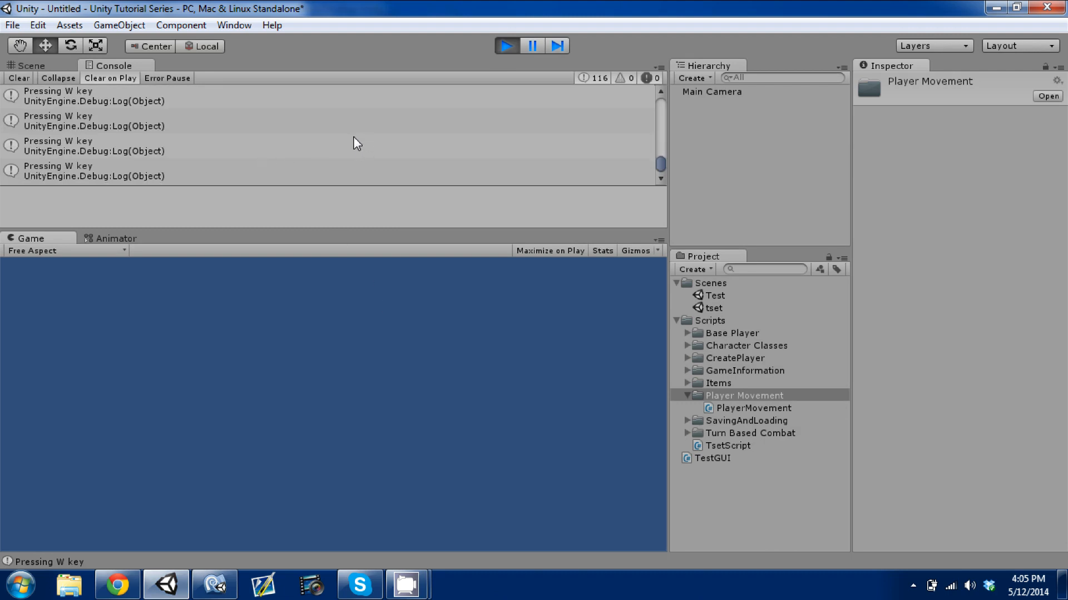
pyautogui.moveTo(329, 119)
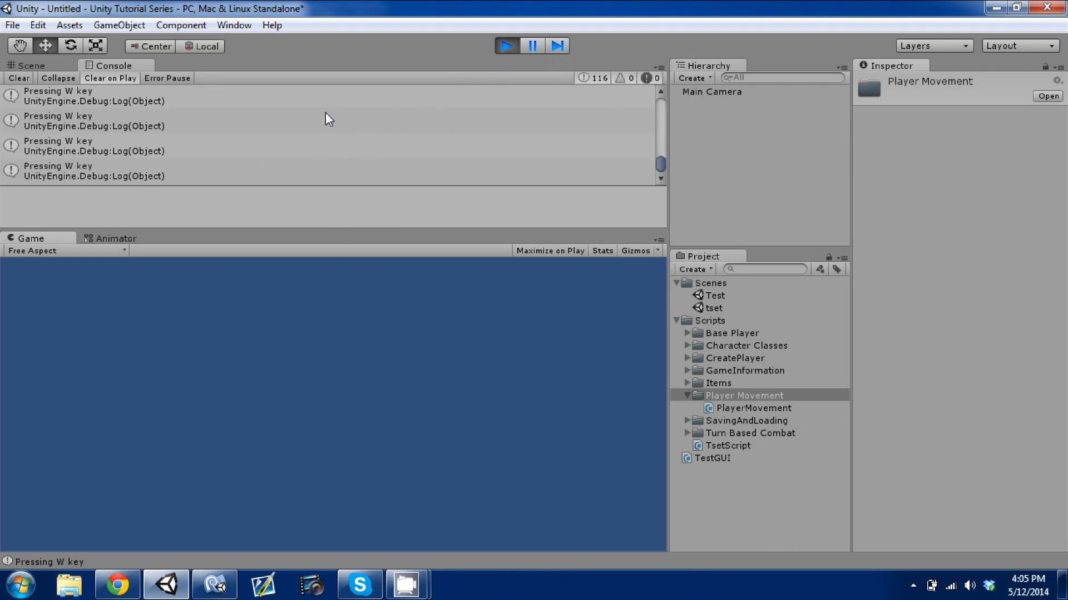
pyautogui.moveTo(234, 129)
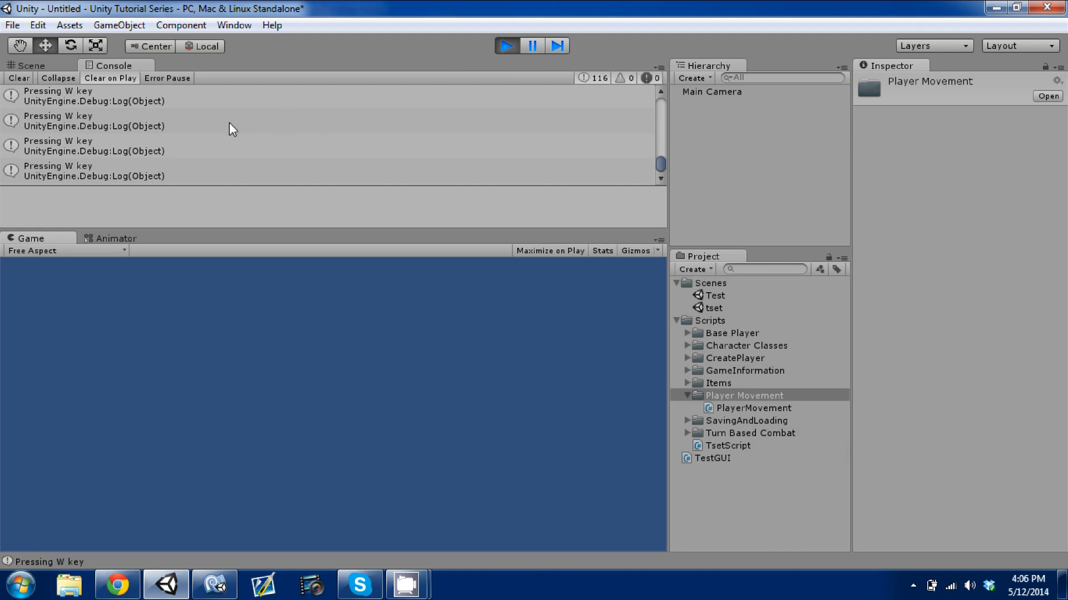
pyautogui.moveTo(210, 141)
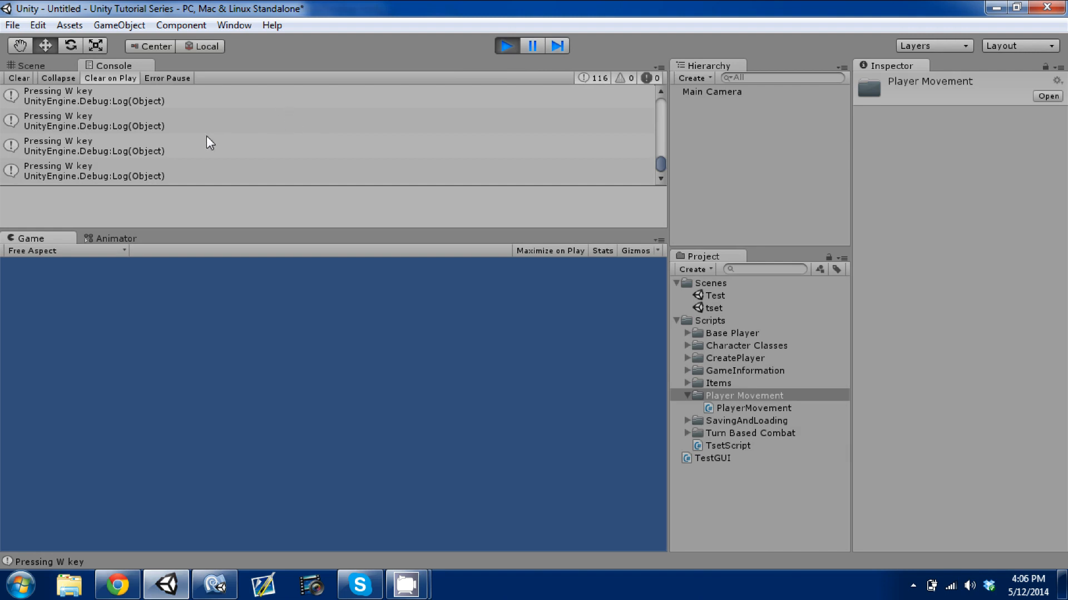
pyautogui.press('s')
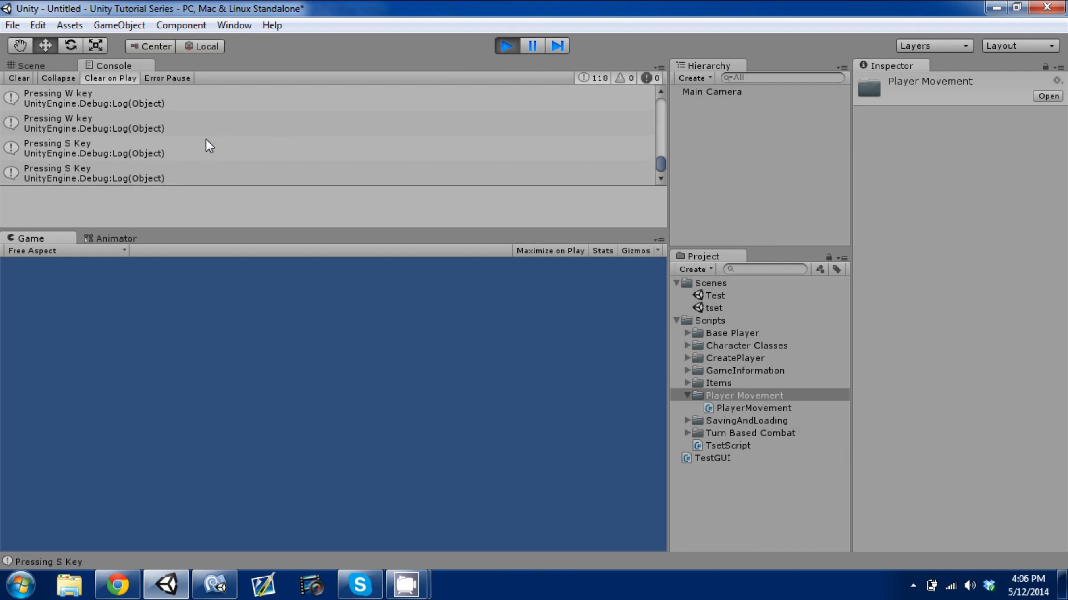
pyautogui.moveTo(151, 158)
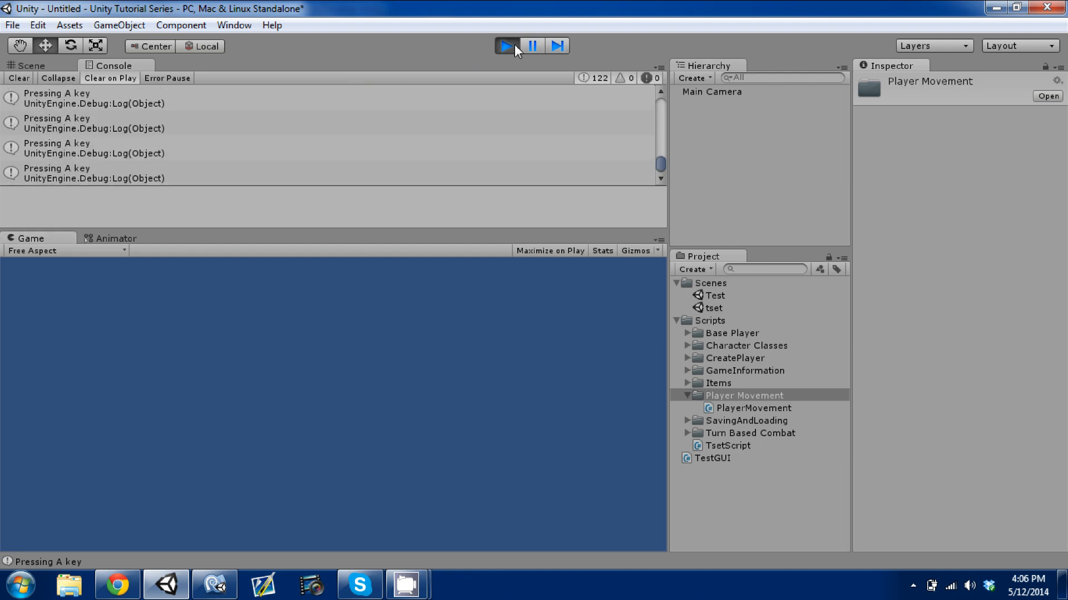
pyautogui.doubleClick(754, 408)
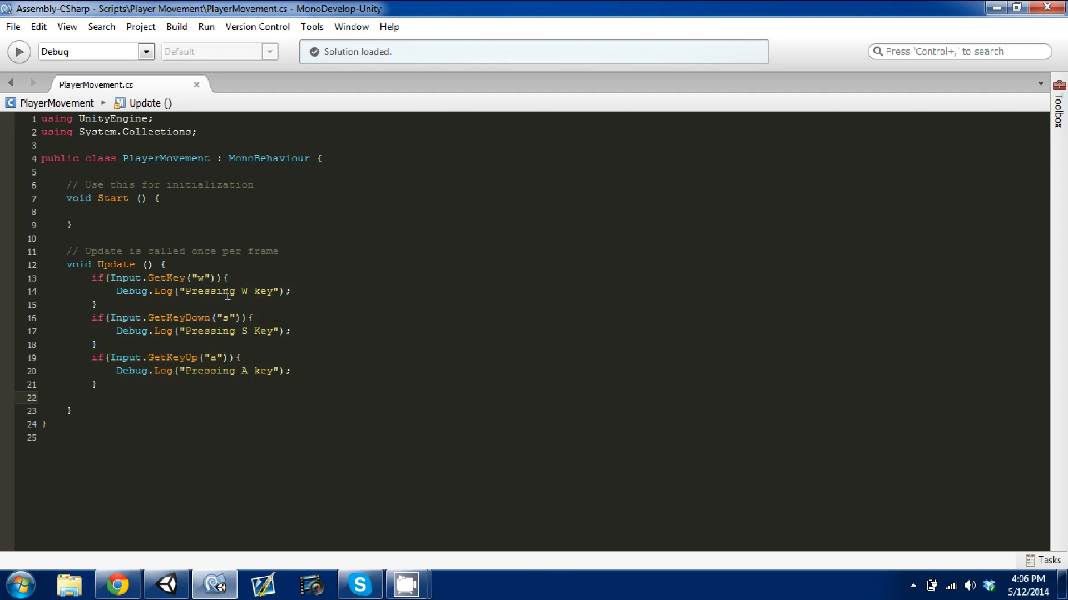
# Separate the key blocks with a blank line and change the GetKeyDown check from "s" to "space".
pyautogui.click(225, 278)
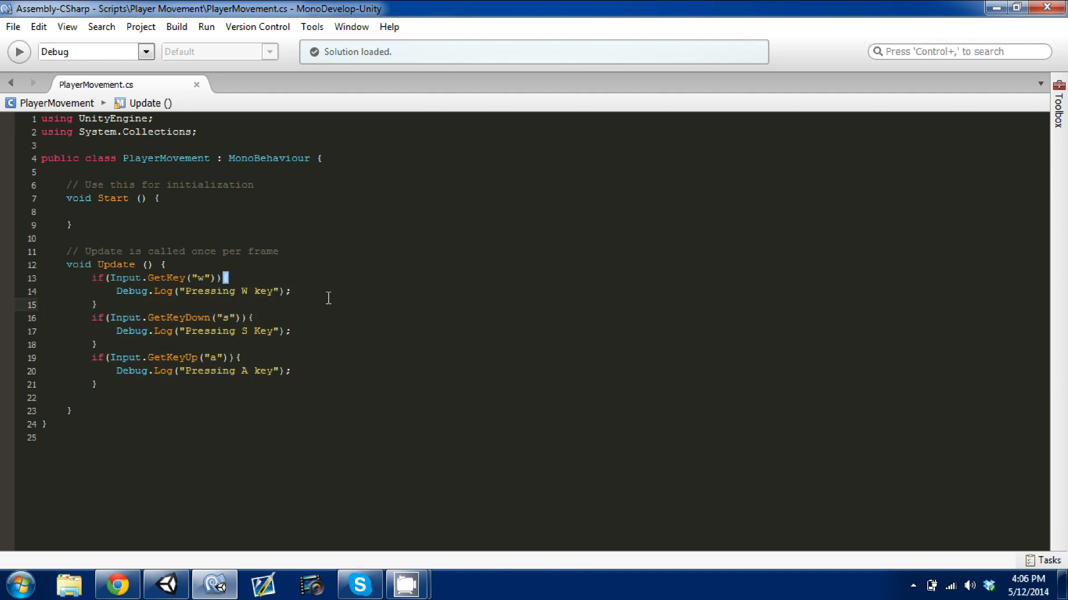
pyautogui.click(99, 304)
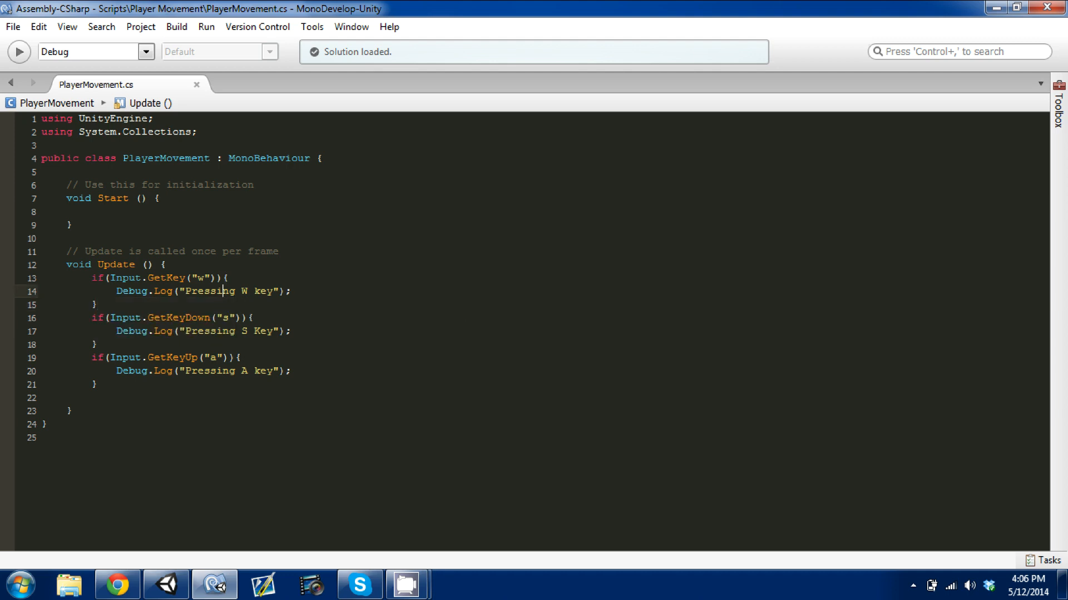
pyautogui.click(225, 278)
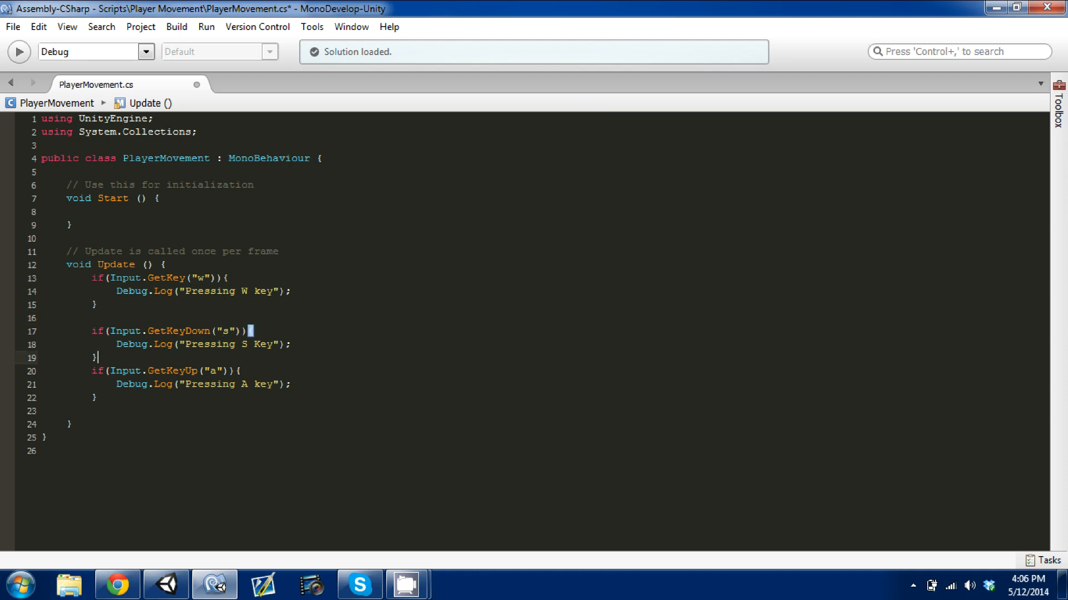
pyautogui.press('Return')
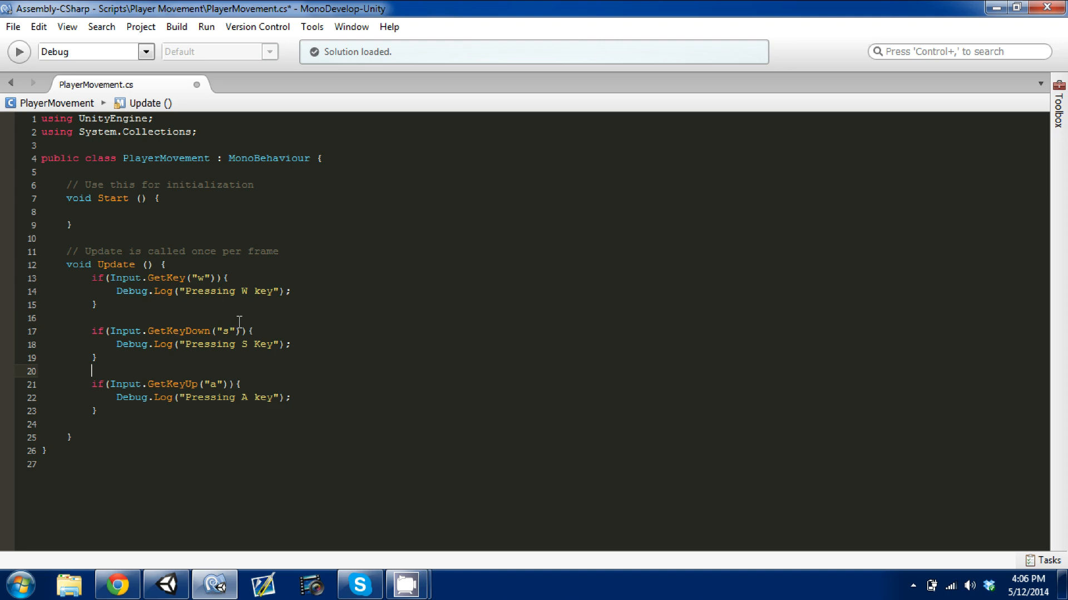
pyautogui.write('space')
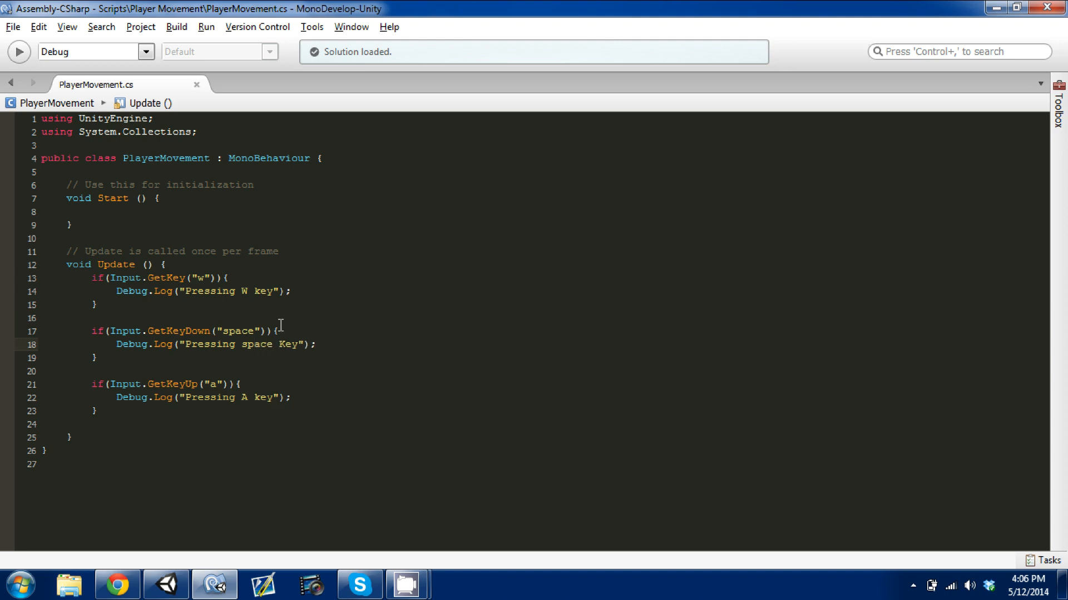
# Switch to Unity and run the scene to try the space key check.
pyautogui.click(164, 584)
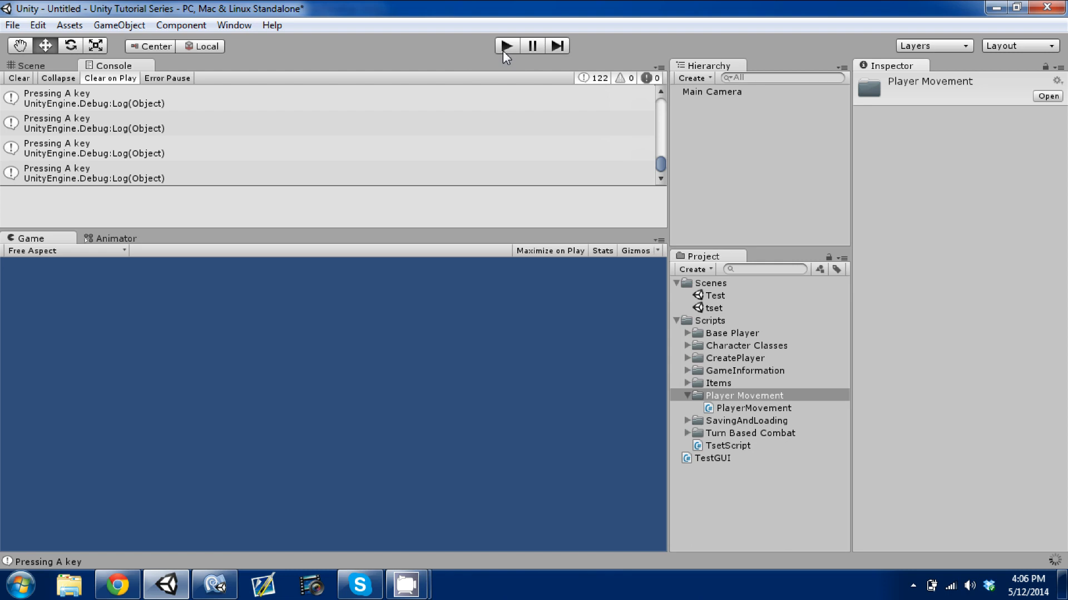
pyautogui.click(505, 45)
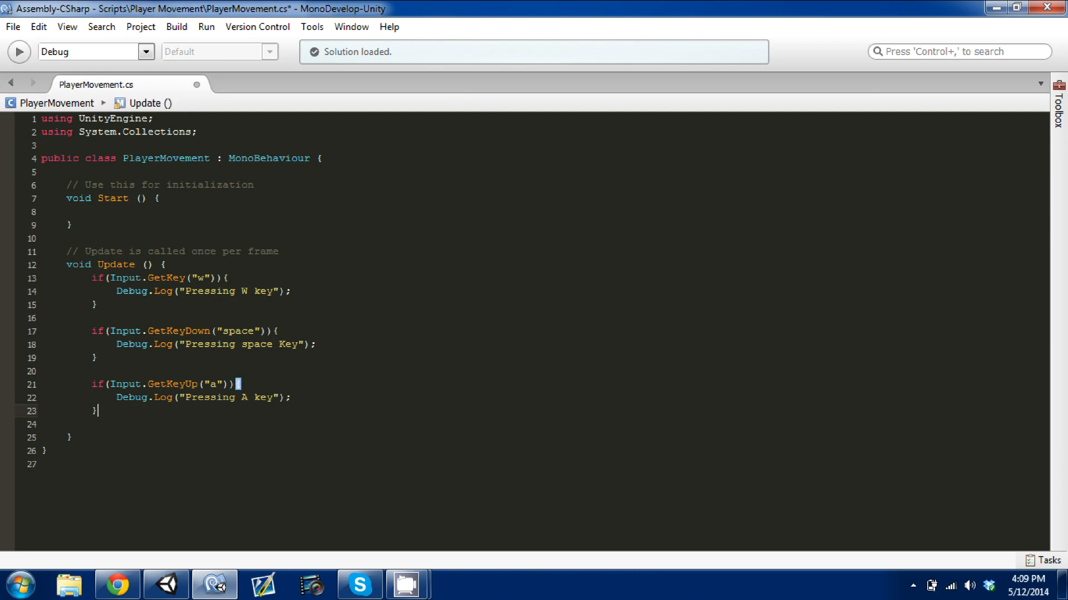
# Write an if(Input.GetMouseButton(1)) check with an empty block below the A key block.
pyautogui.write('if(')
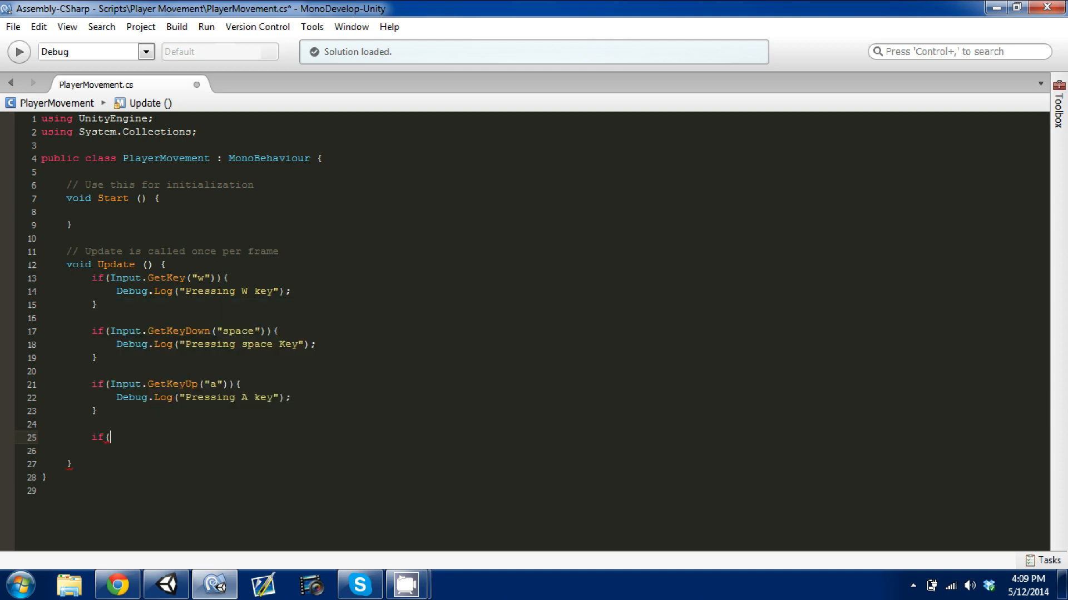
pyautogui.write('Input.')
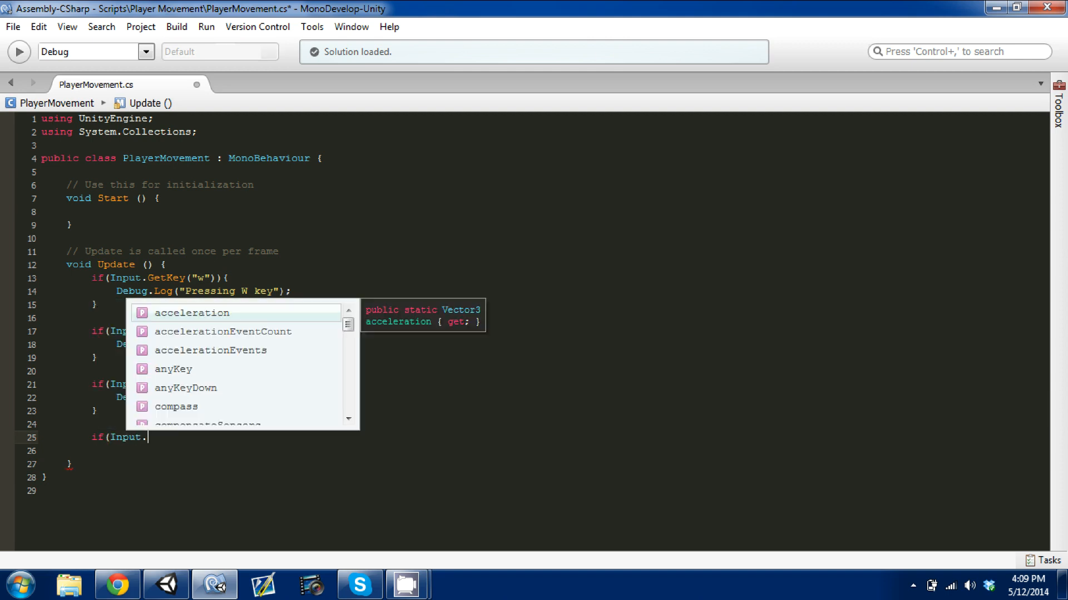
pyautogui.write('getmou')
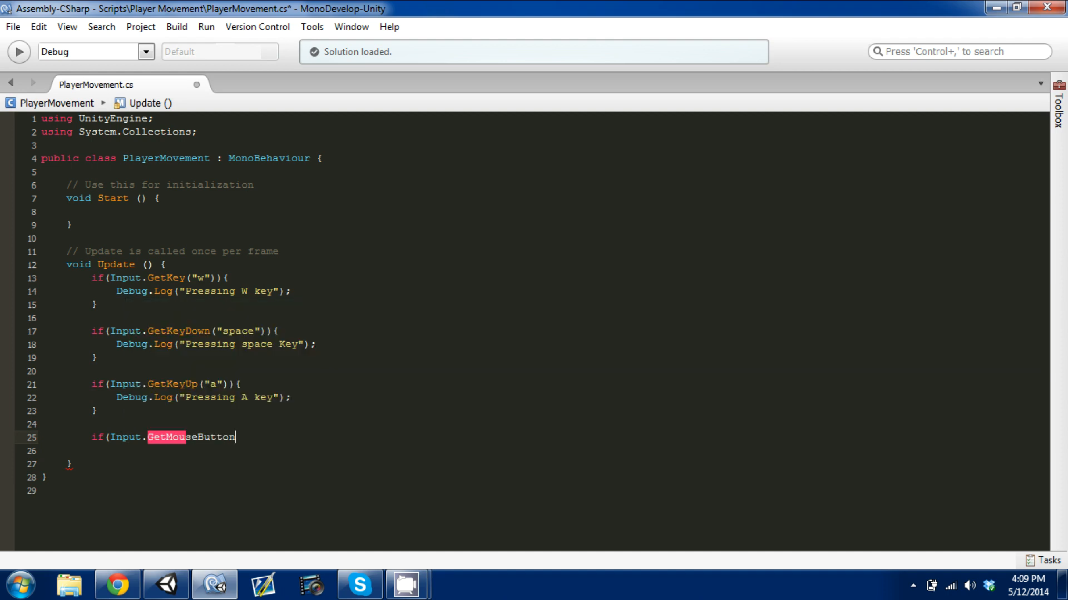
pyautogui.write('(')
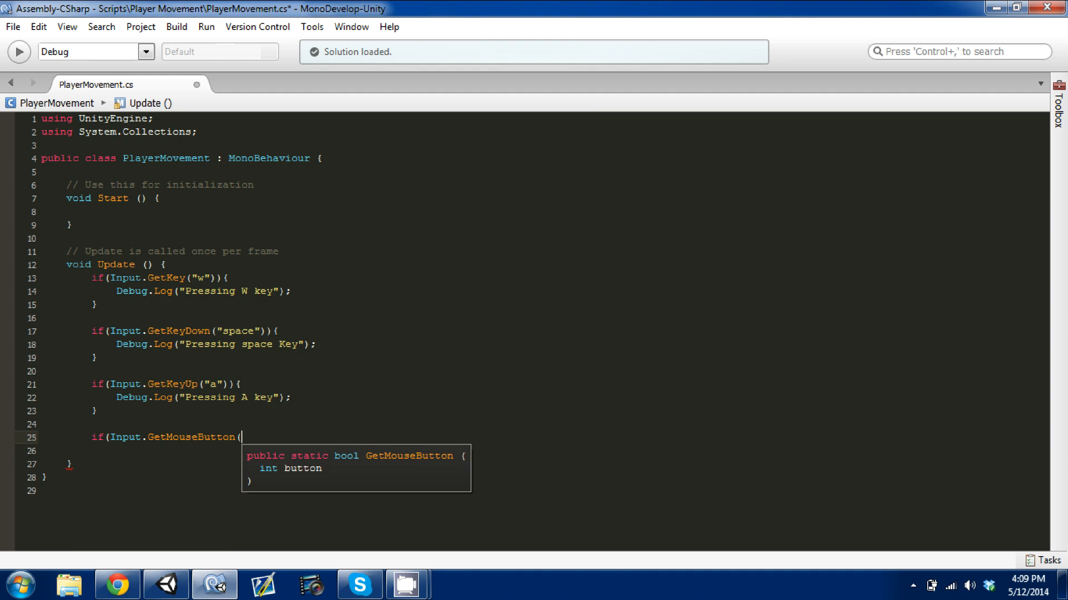
pyautogui.write('1)){')
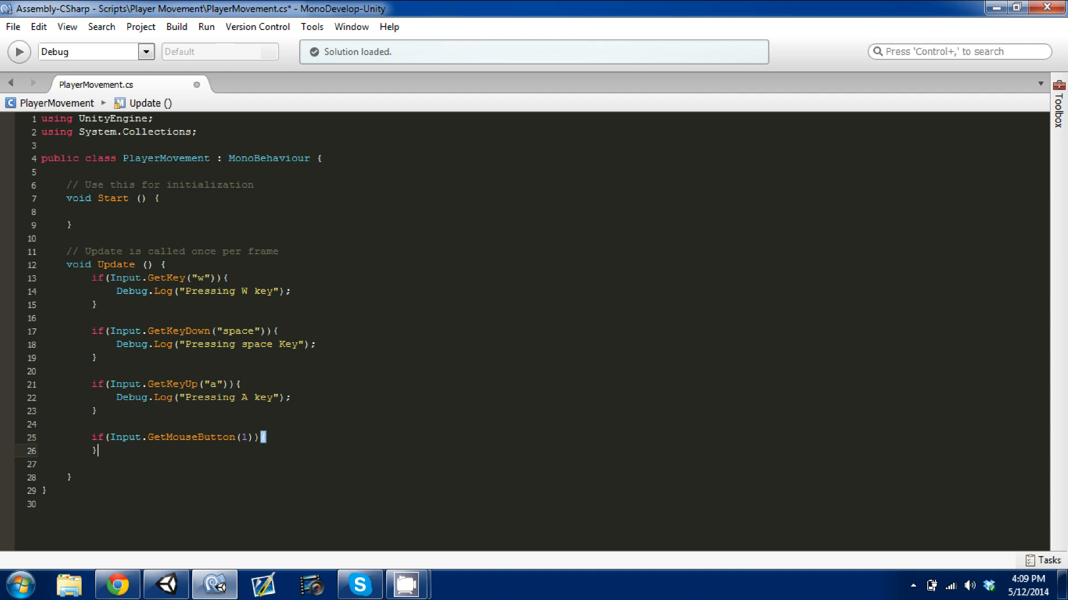
pyautogui.press('Return')
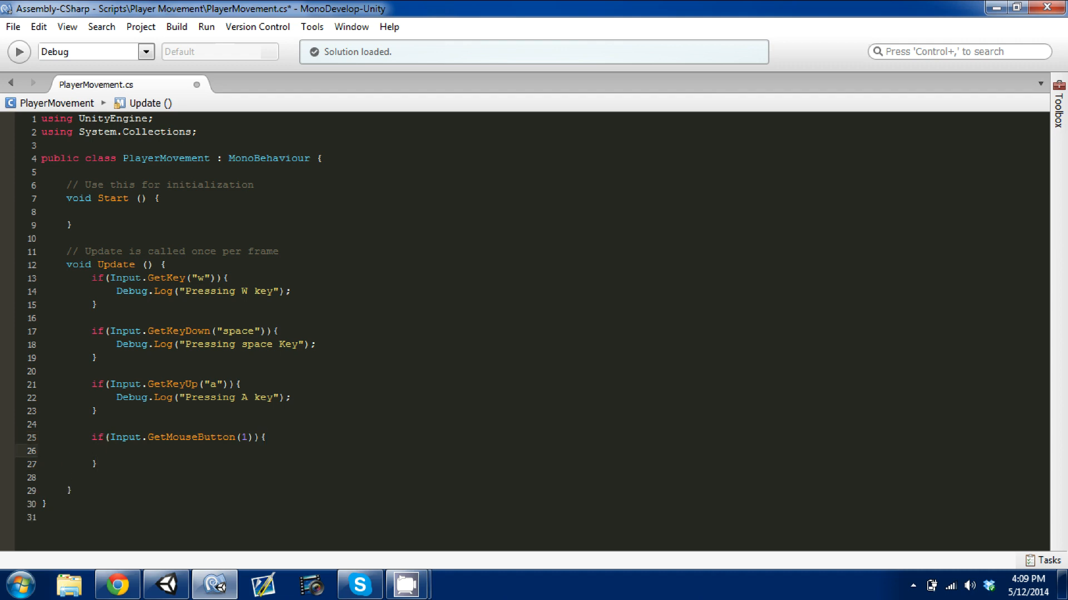
# Log "Mouse Button" with Debug.Log inside the right mouse button check.
pyautogui.write('Debug.Log')
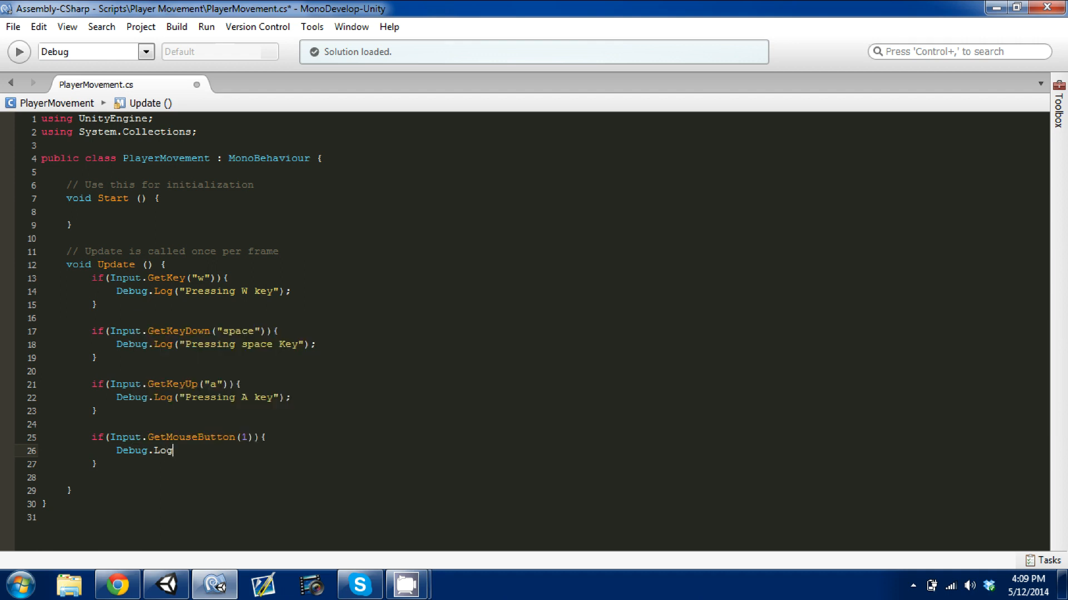
pyautogui.write('(')
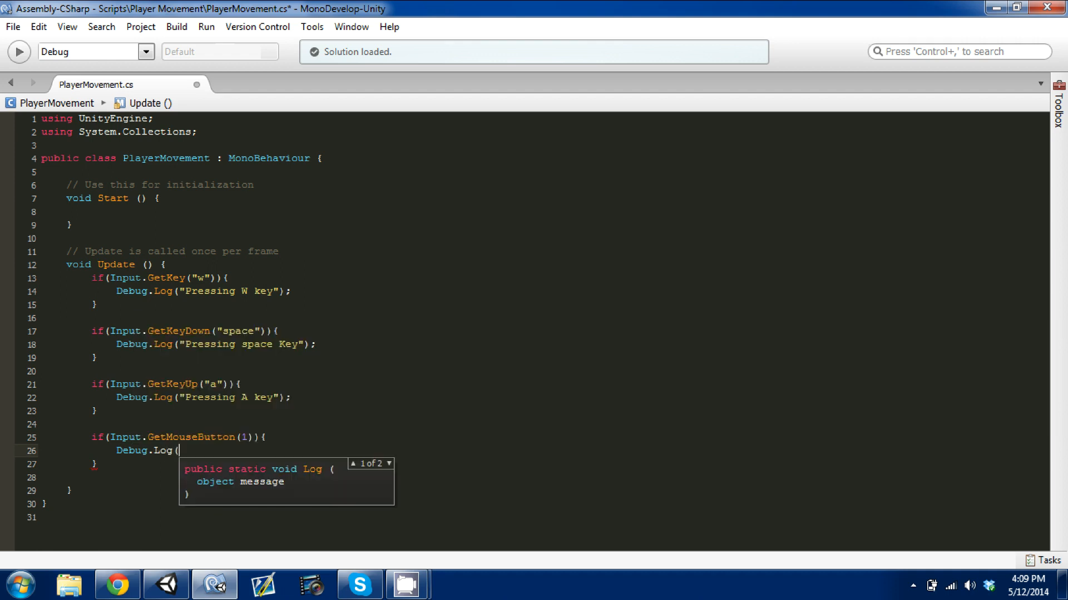
pyautogui.write('"Mouse')
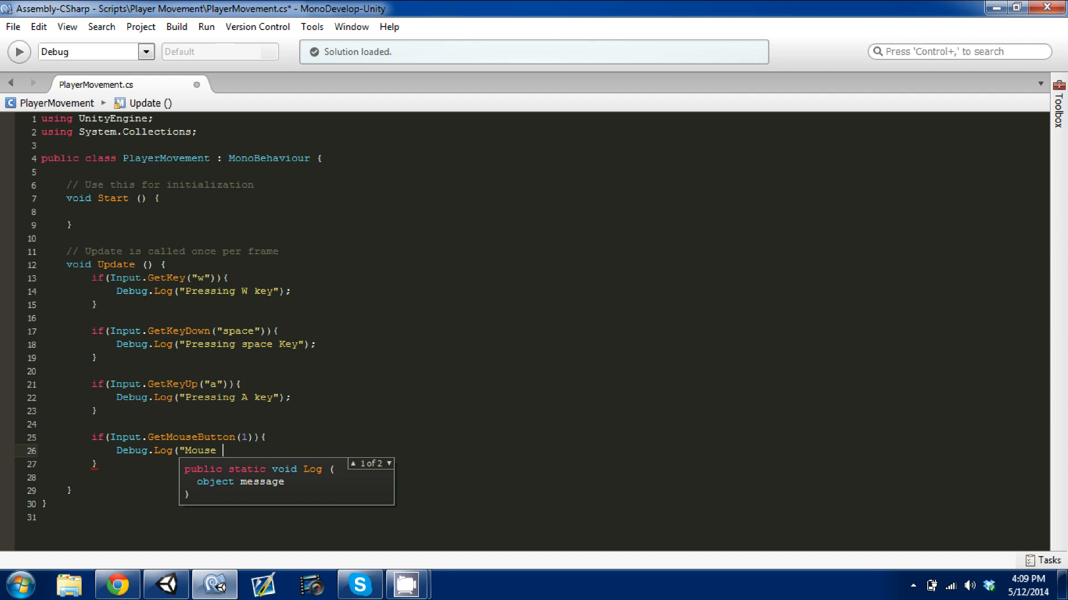
pyautogui.write('Bu')
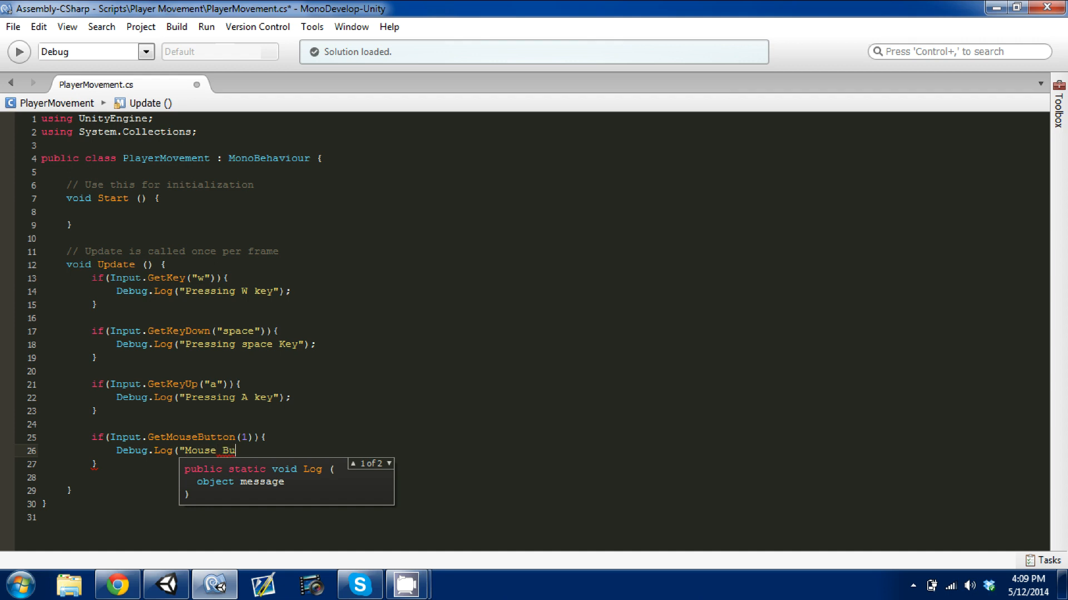
pyautogui.write('tton");')
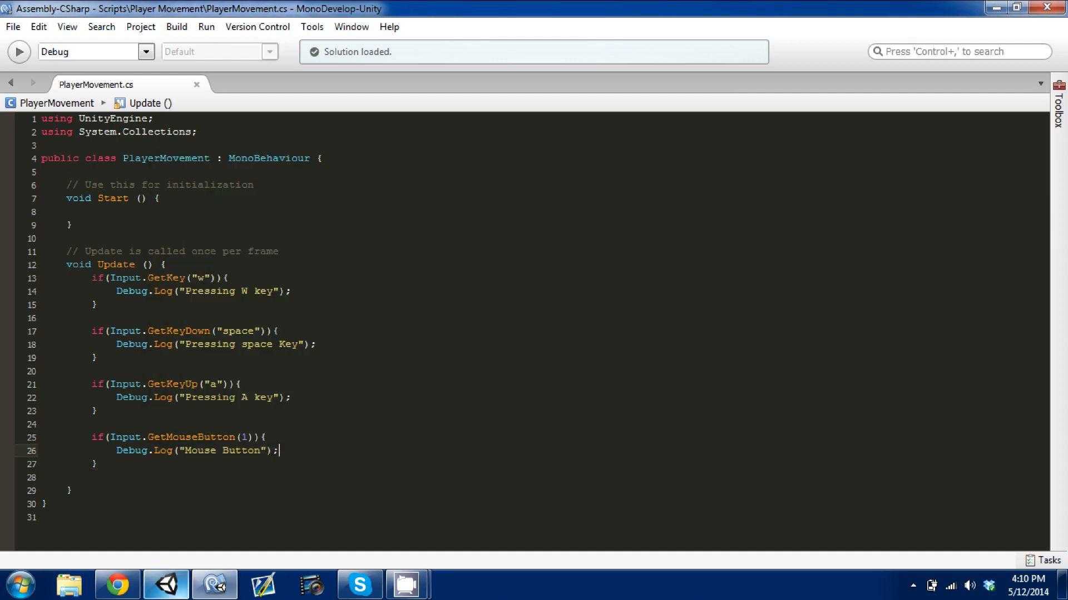
# Test the mouse check in Unity's Play mode and return to the script in MonoDevelop.
pyautogui.click(166, 584)
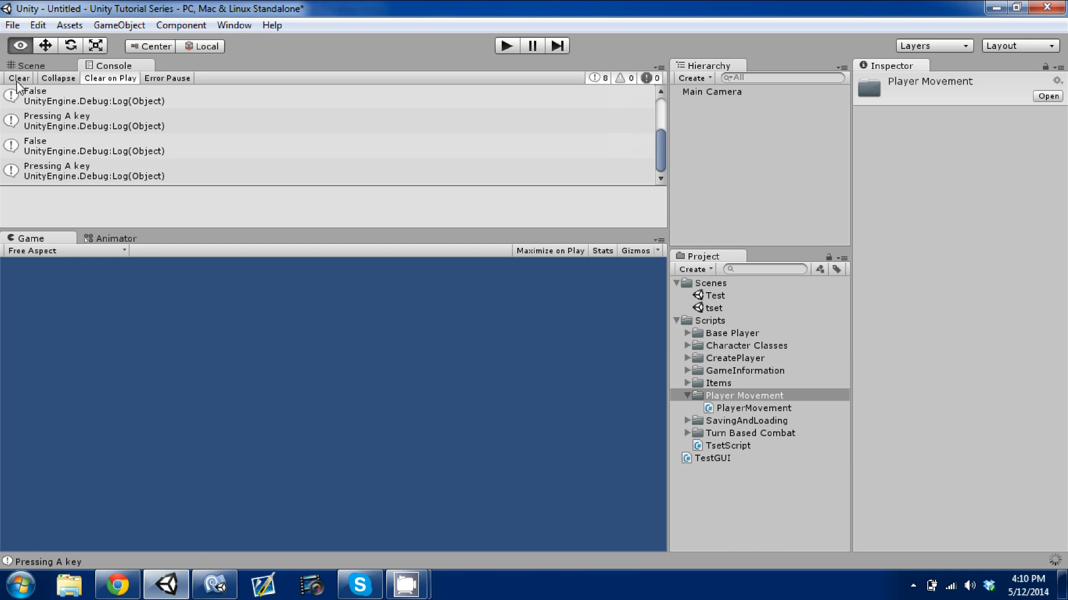
pyautogui.click(19, 78)
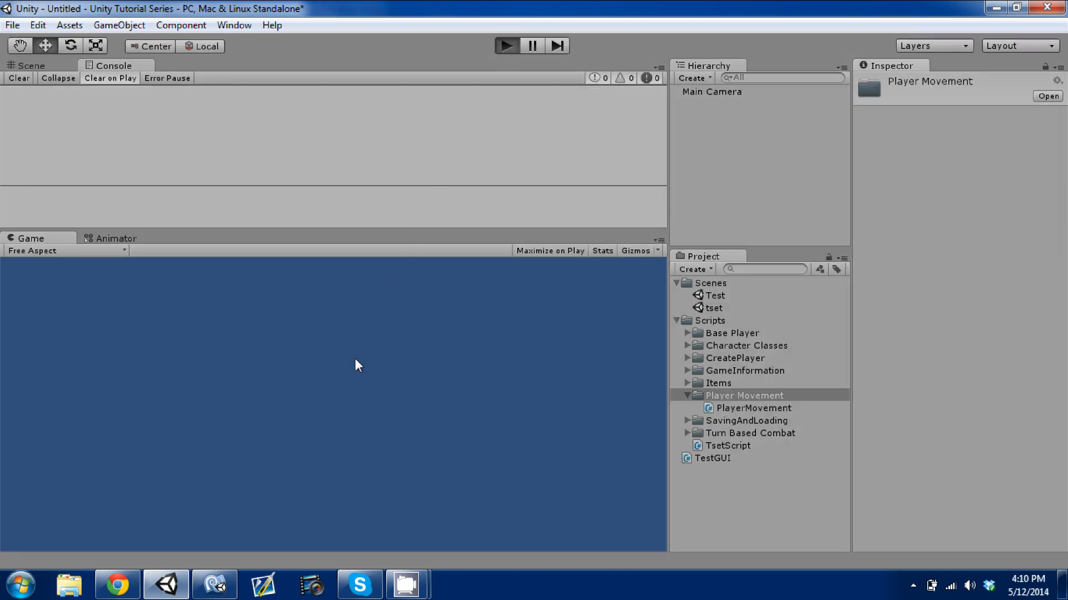
pyautogui.click(505, 45)
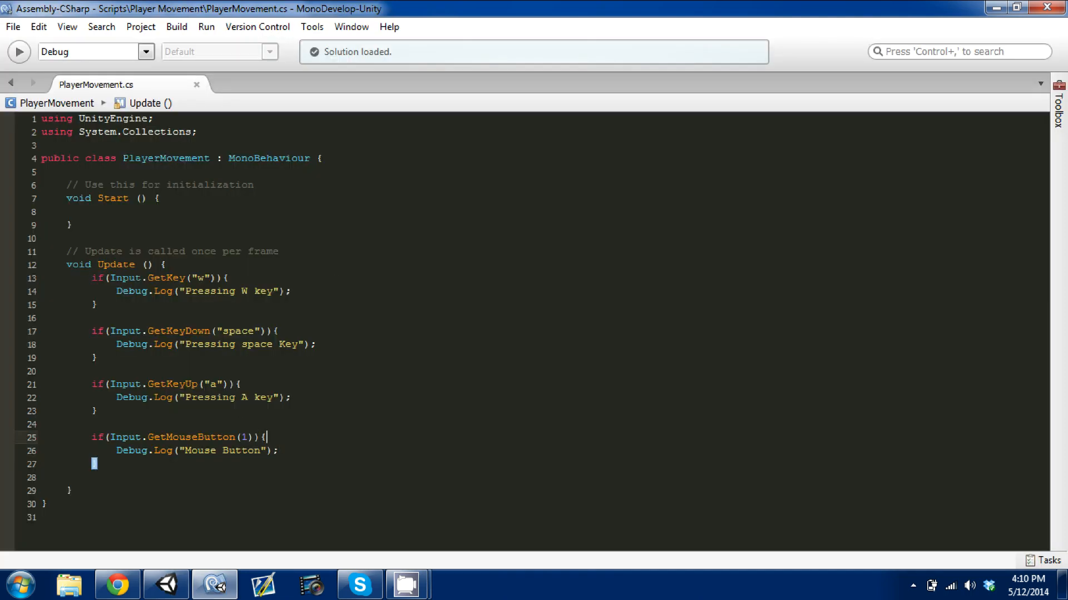
# Comment the right-button check as '//right mouse button' and start an if(Input.GetMouseButton(0)) check.
pyautogui.write('//right')
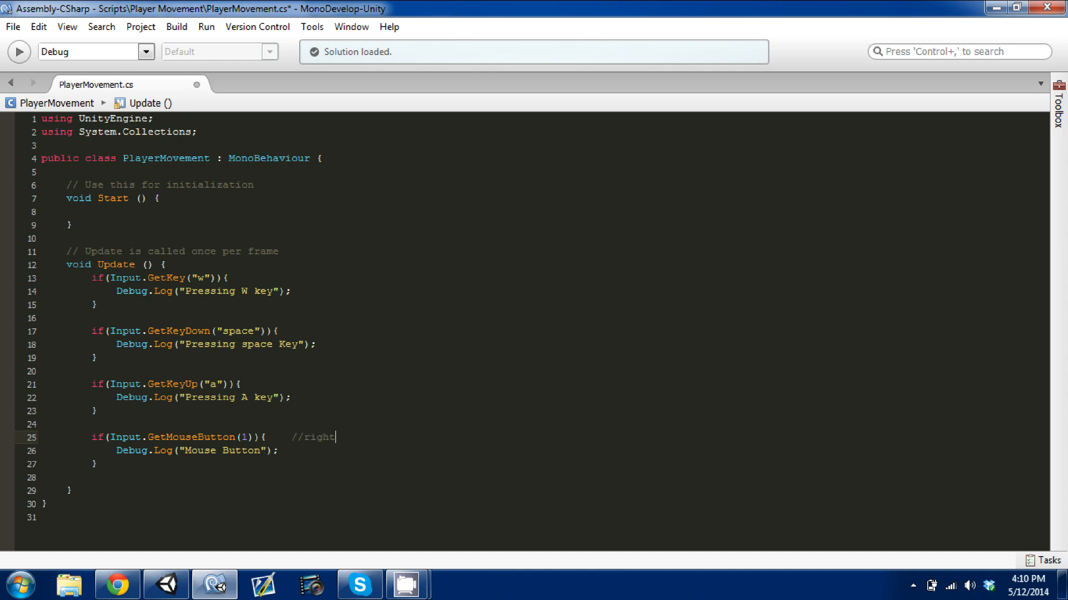
pyautogui.write('mouse button')
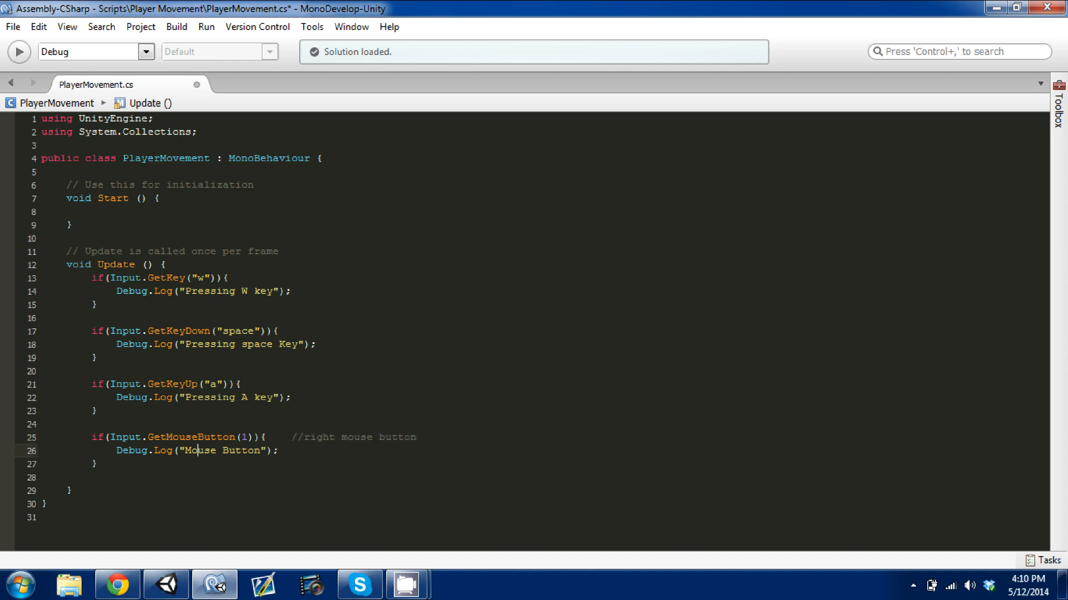
pyautogui.write('if(')
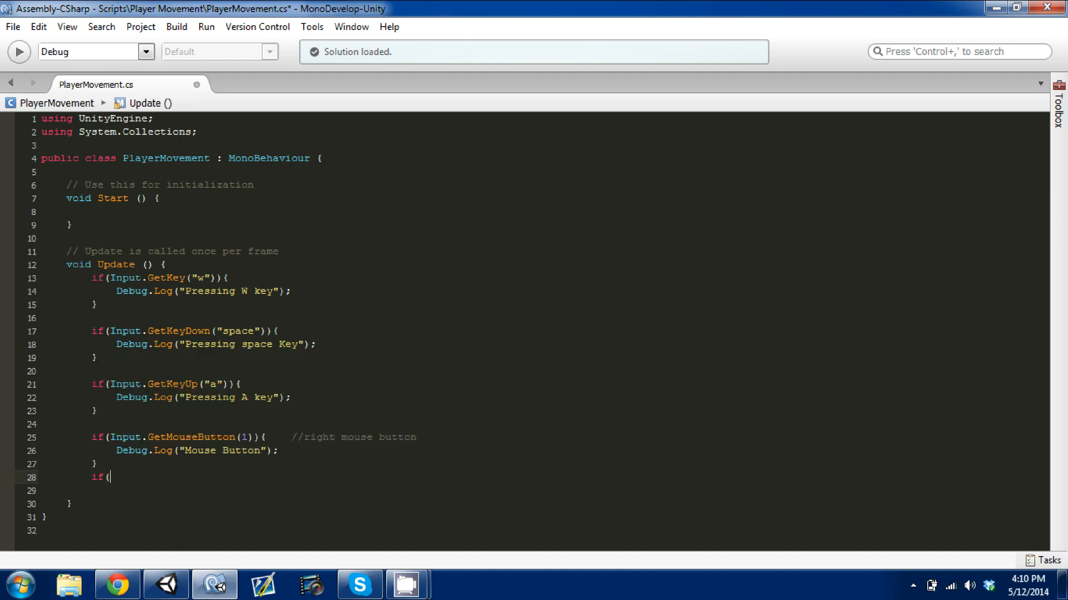
pyautogui.write('inout')
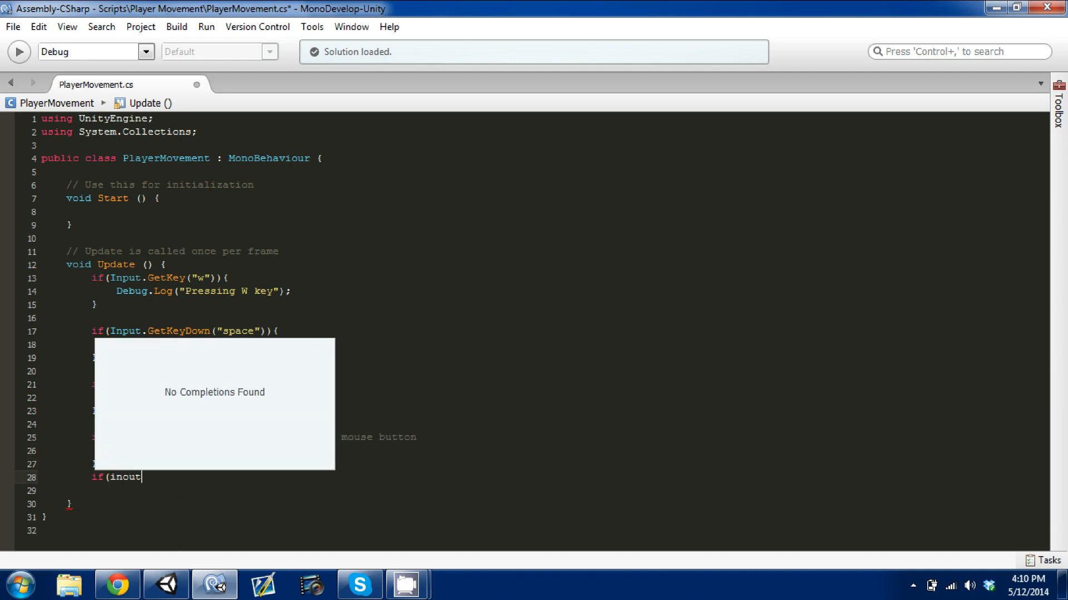
pyautogui.press('BackSpace')
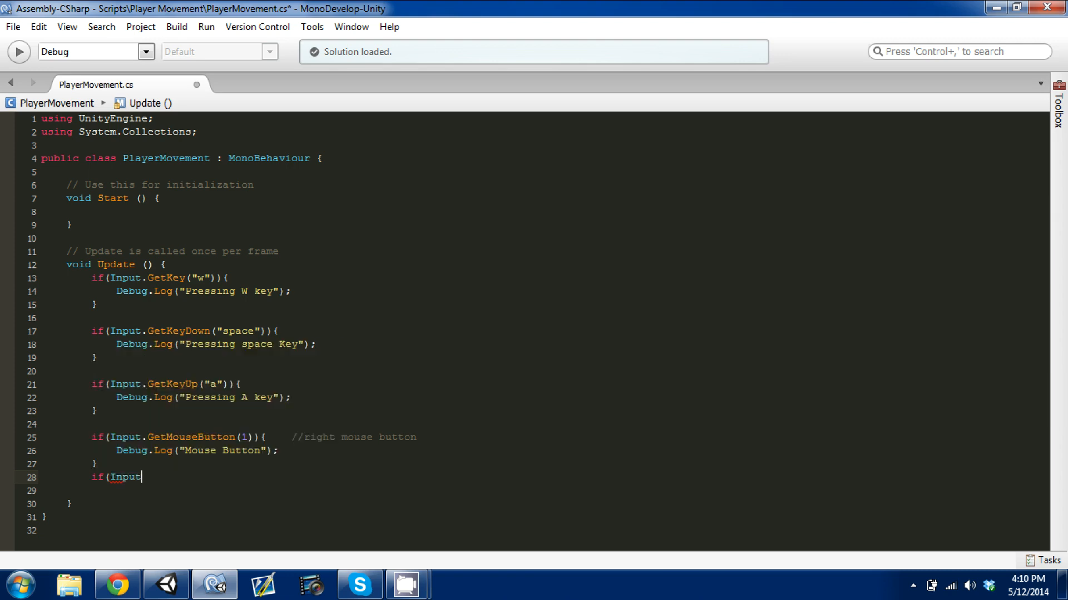
pyautogui.write('.getbu')
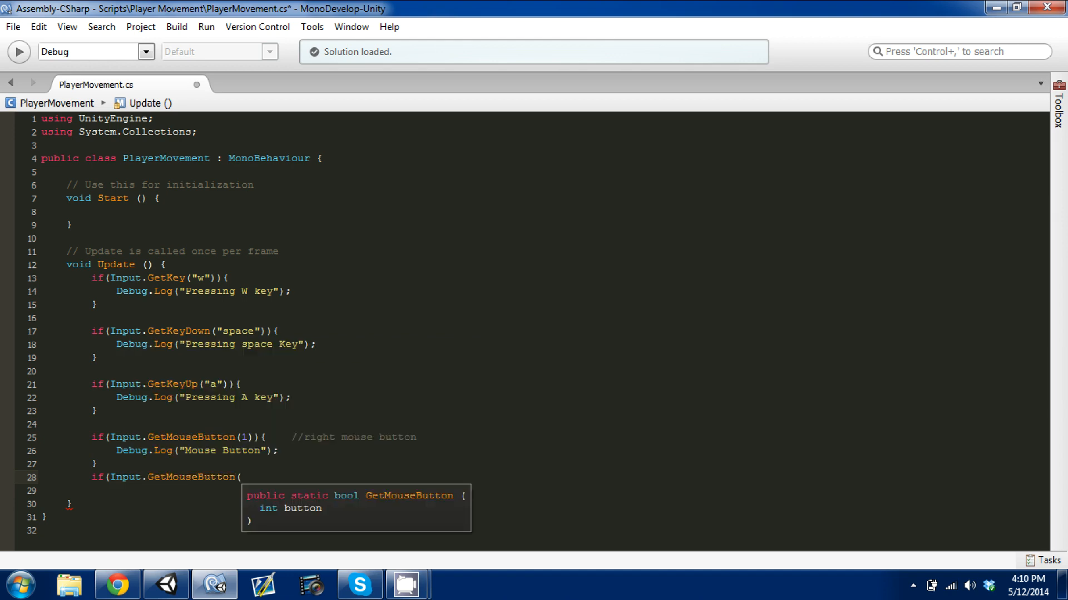
pyautogui.write('0))')
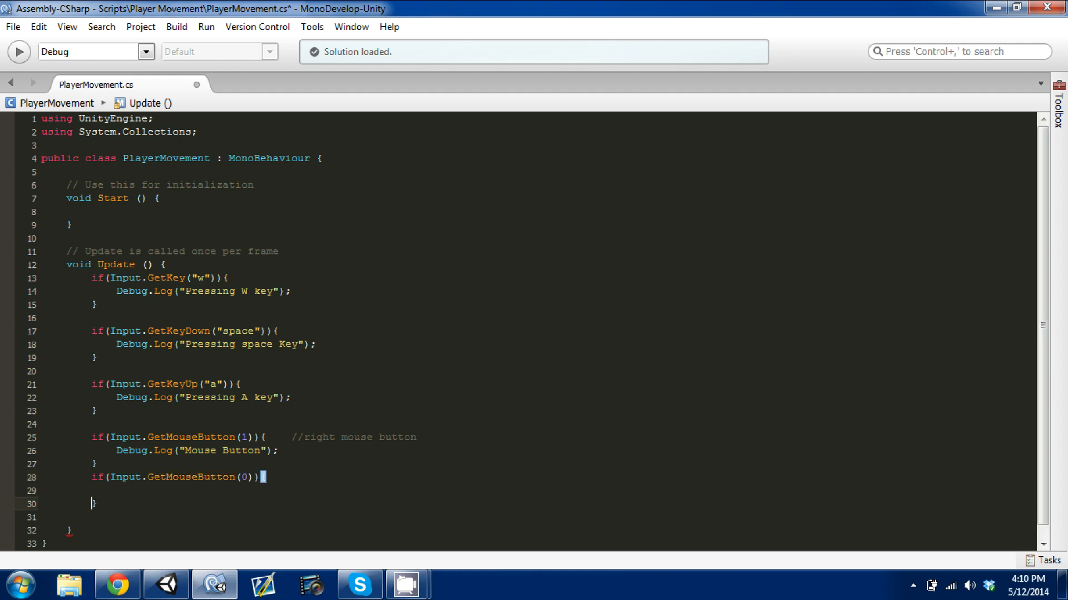
# Log "Mouse Button Left" with Debug.Log inside the left mouse button check.
pyautogui.write('Debug.Log')
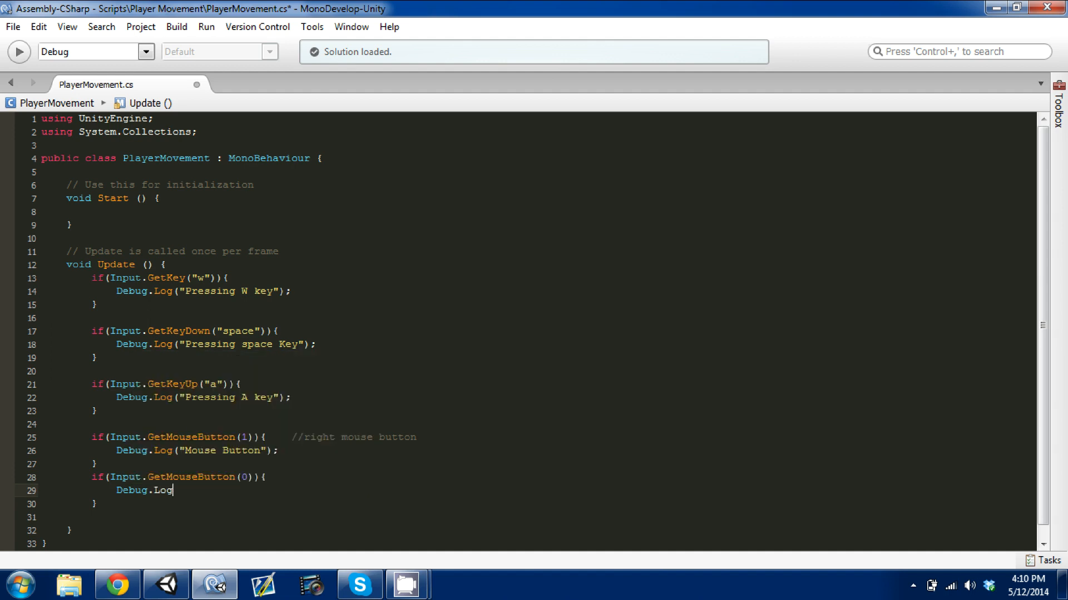
pyautogui.write('(M')
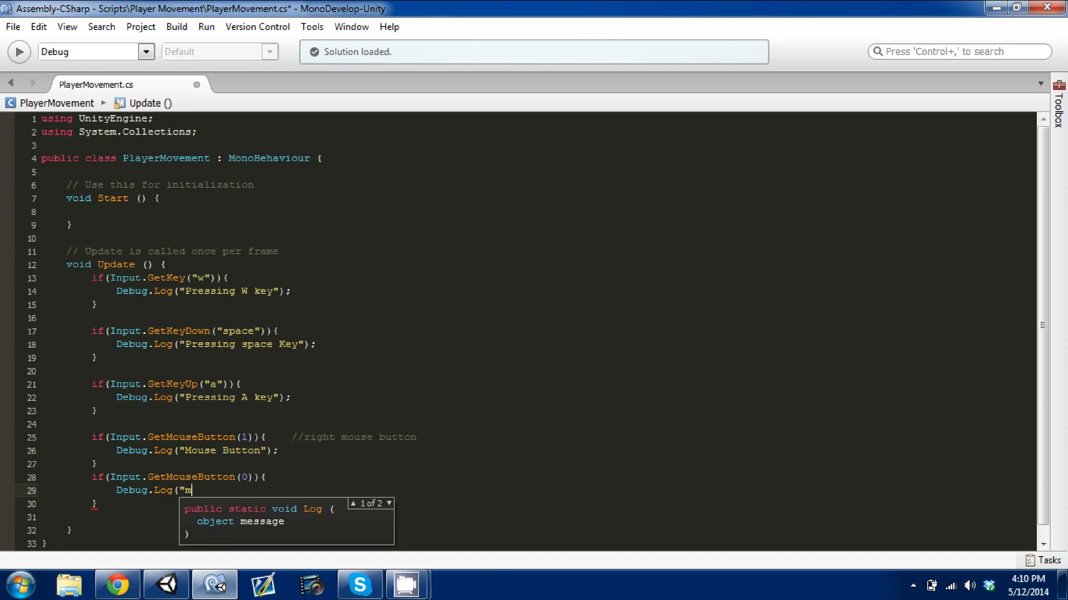
pyautogui.write('M')
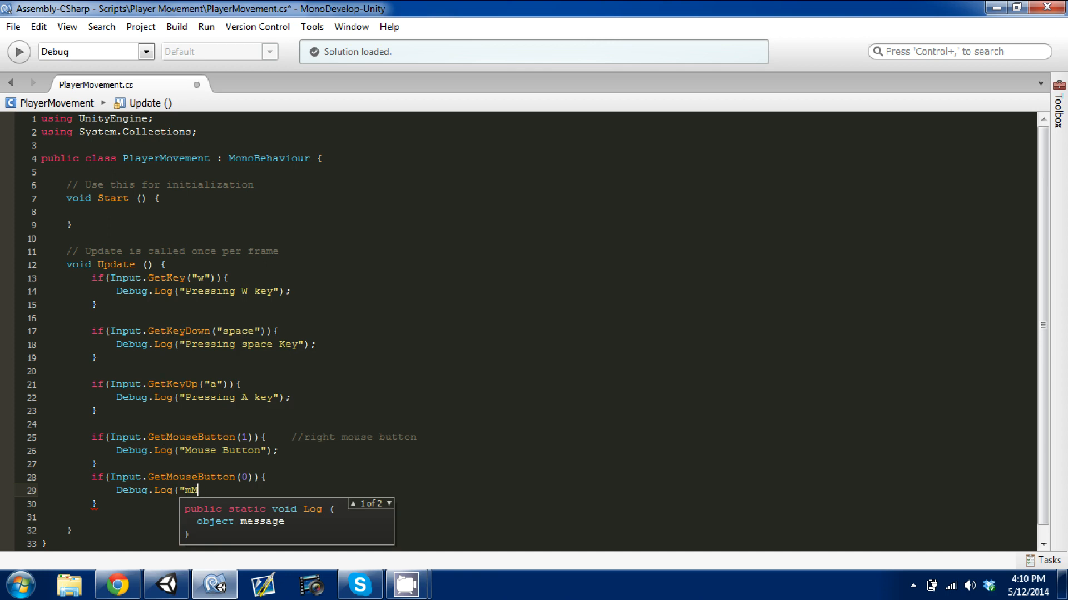
pyautogui.write('ouse Button Left')
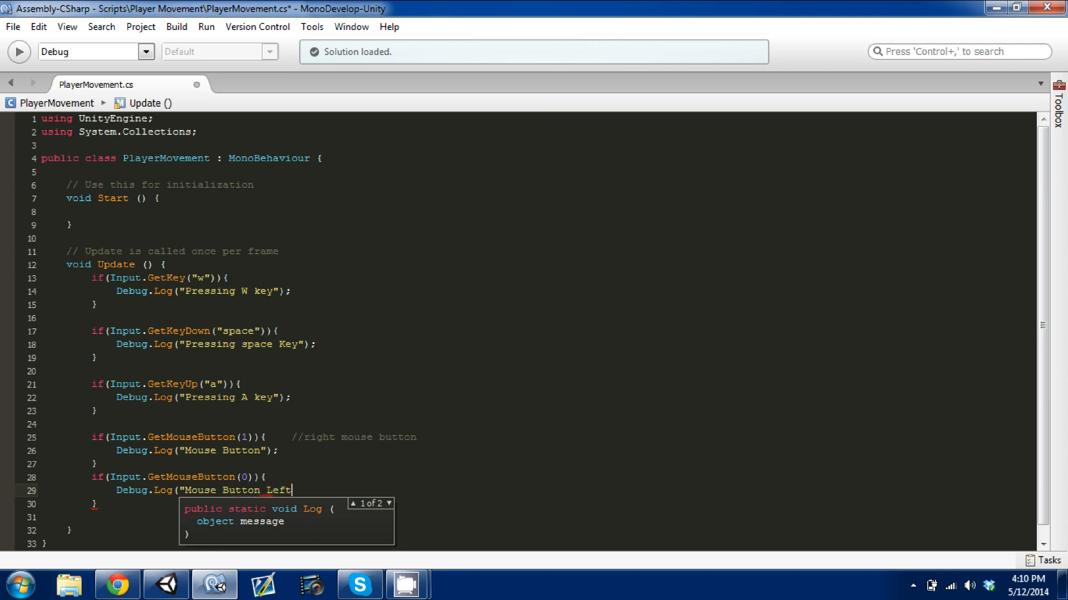
pyautogui.write('");')
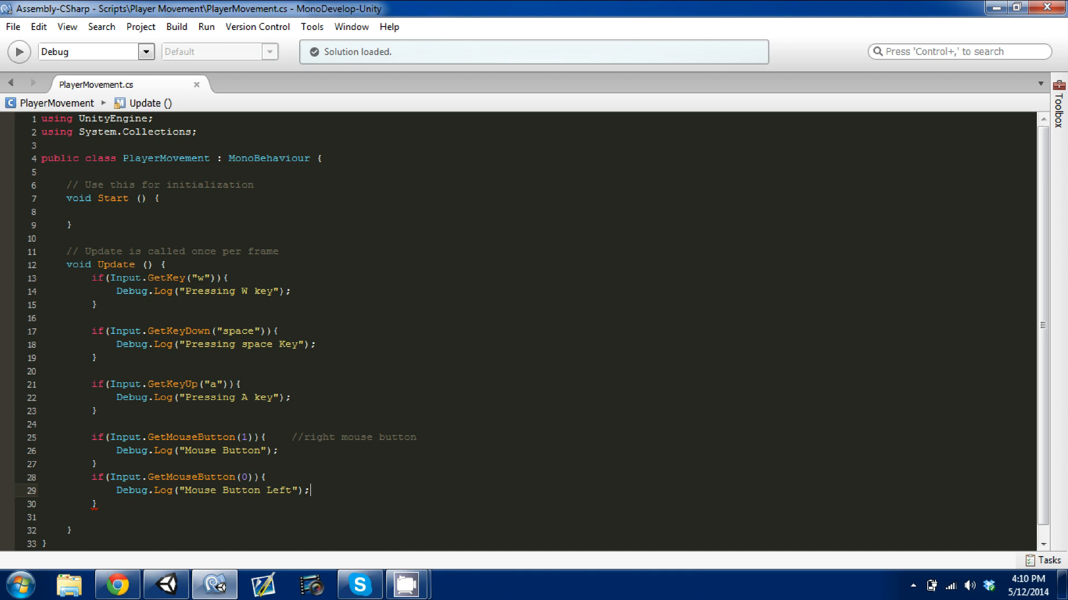
# Run the game in Unity with a cleared Console to test mouse logging, then stop and return to MonoDevelop.
pyautogui.click(165, 584)
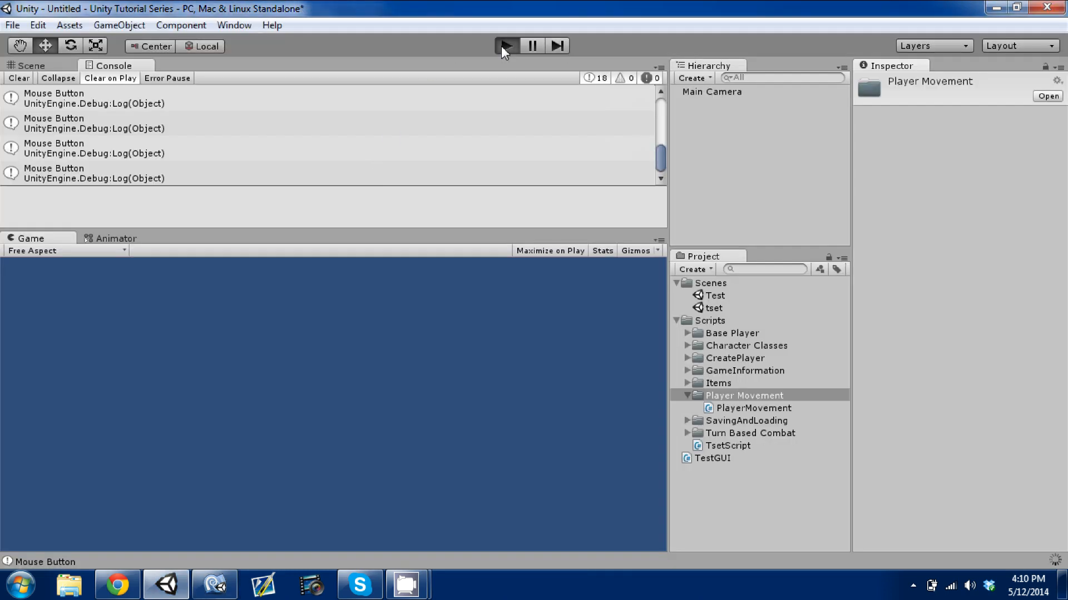
pyautogui.click(504, 45)
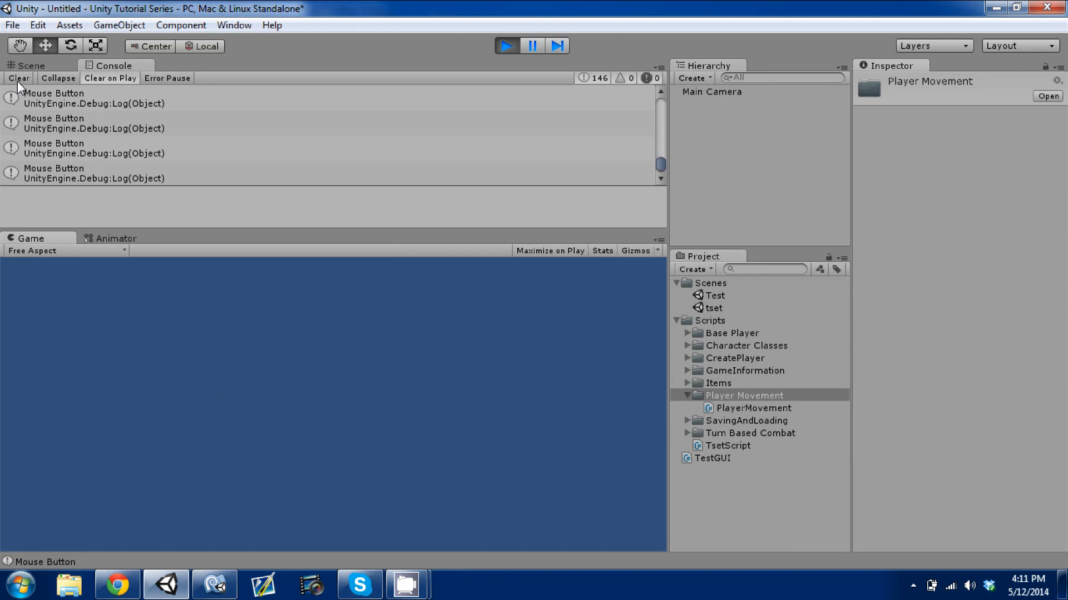
pyautogui.click(19, 78)
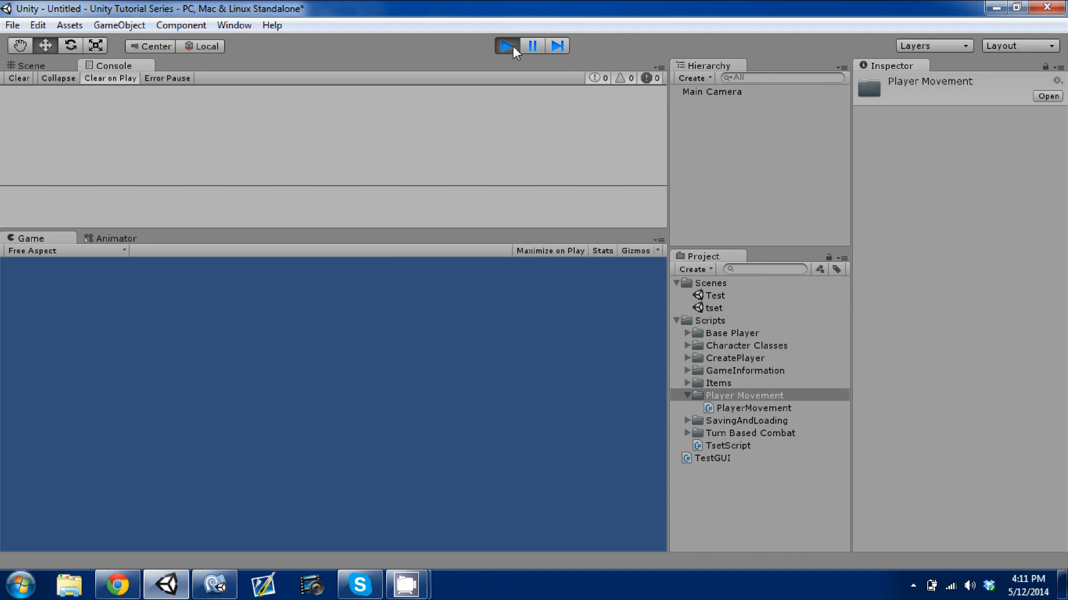
pyautogui.doubleClick(754, 409)
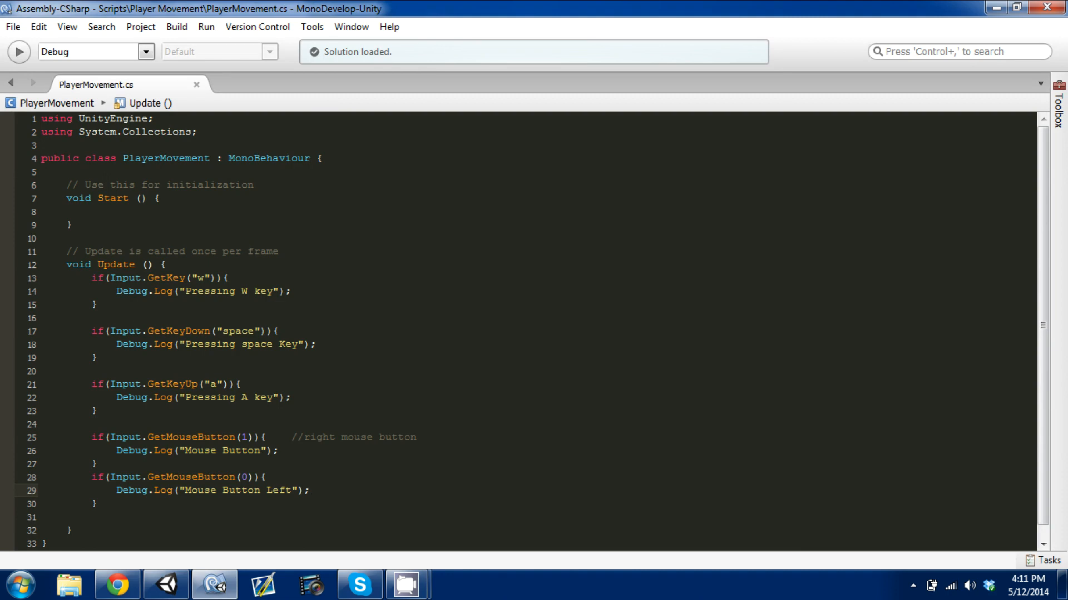
pyautogui.click(311, 490)
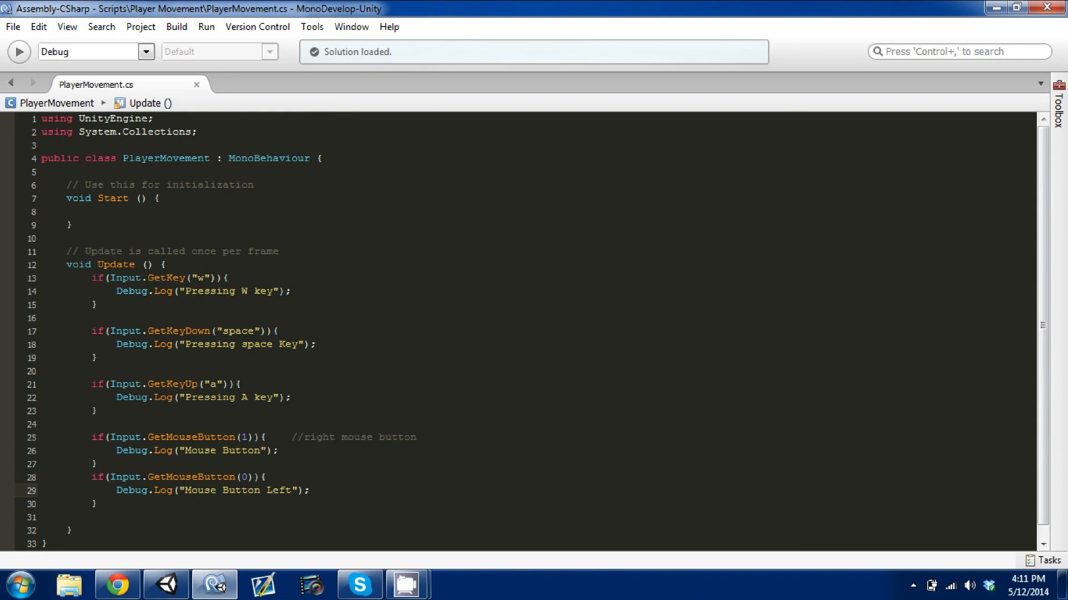
pyautogui.click(310, 490)
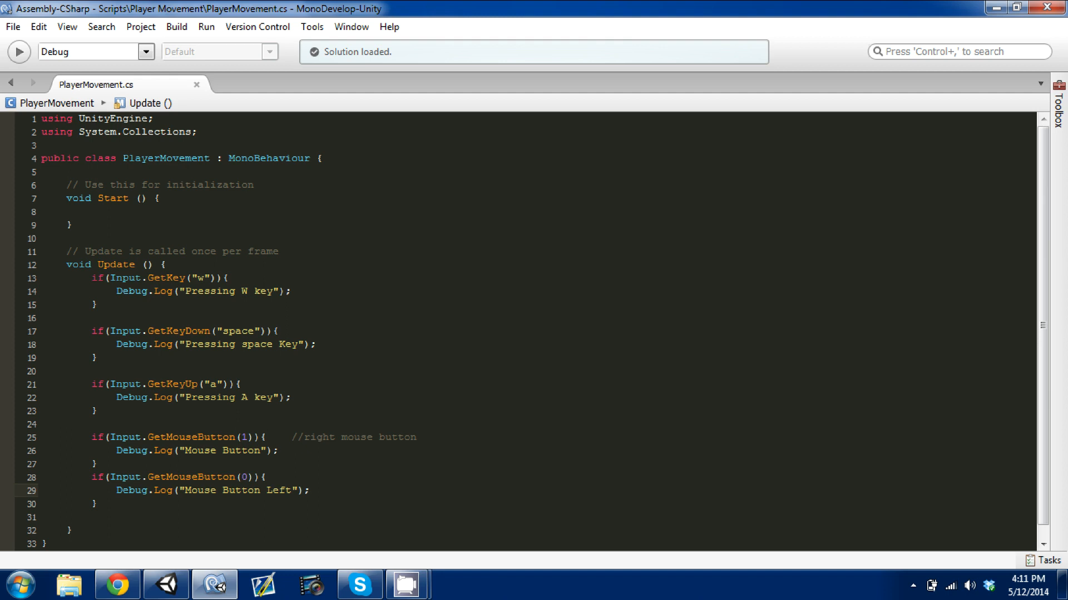
pyautogui.click(311, 491)
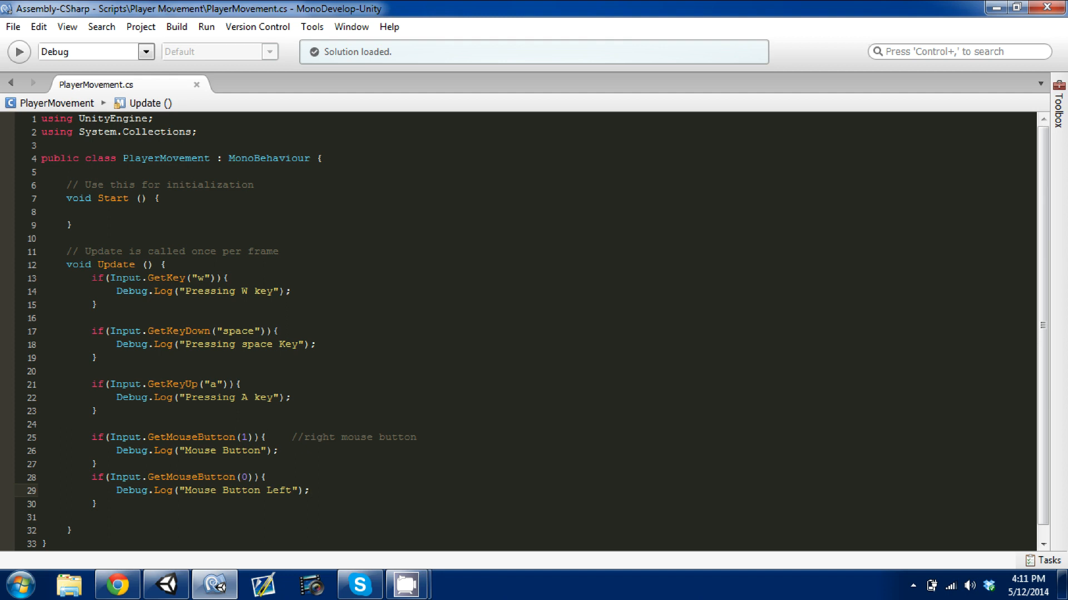
pyautogui.click(308, 490)
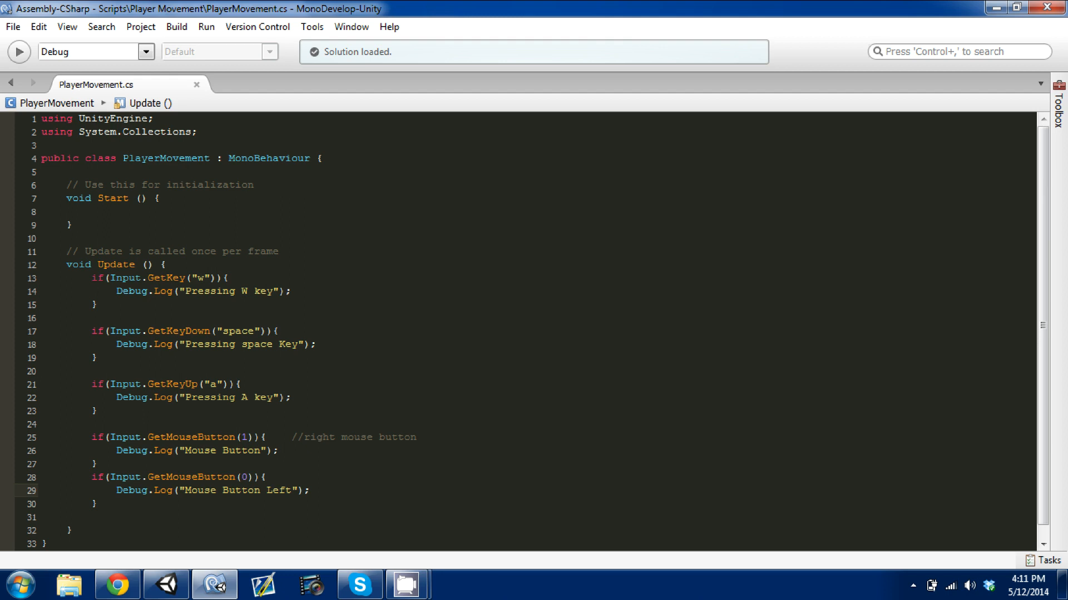
pyautogui.click(311, 490)
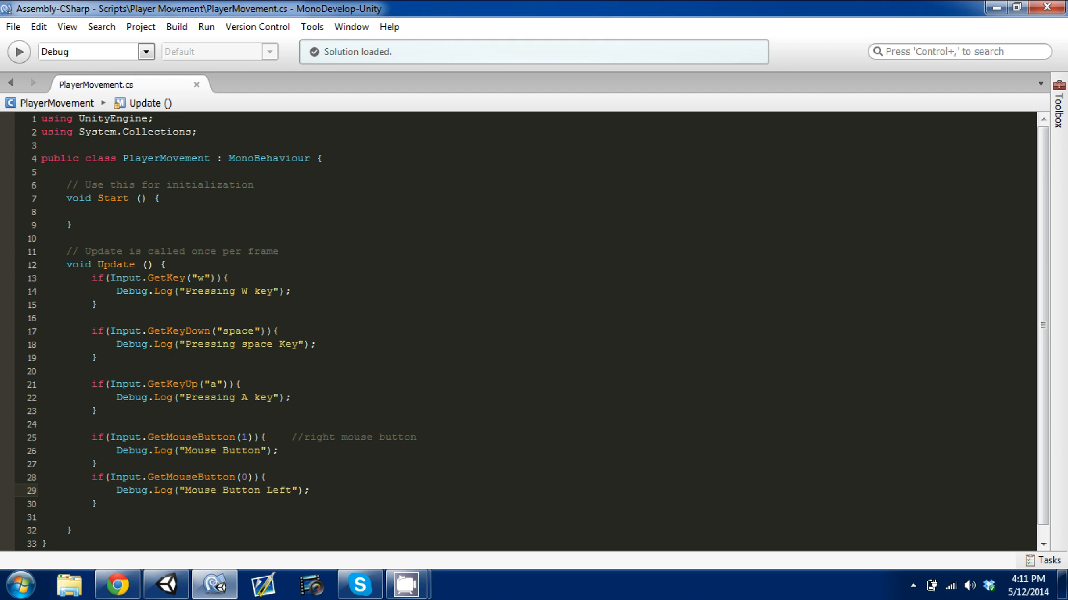
pyautogui.click(308, 491)
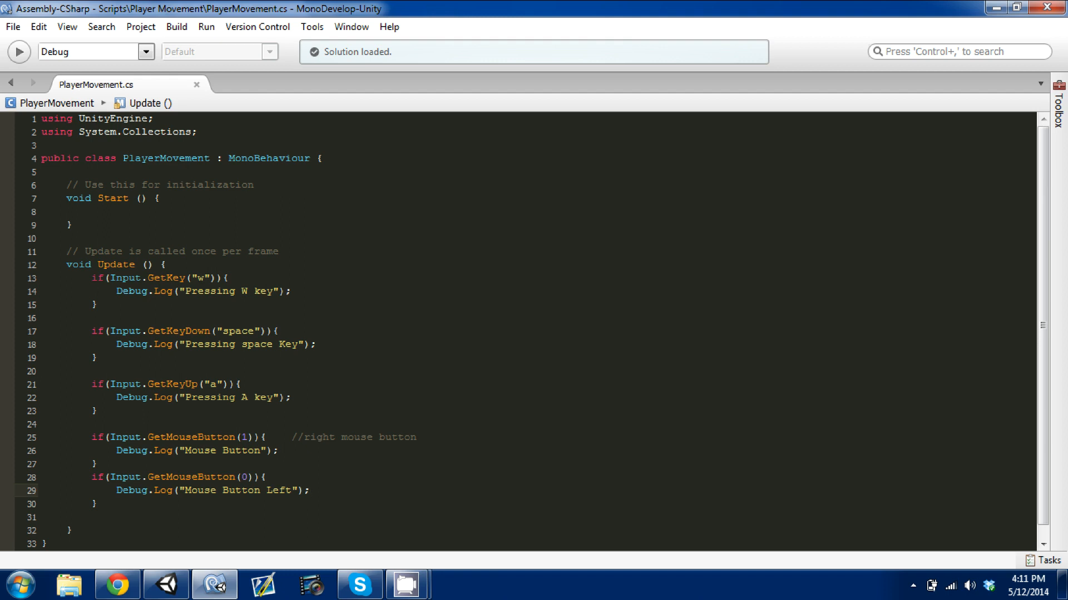
pyautogui.click(310, 490)
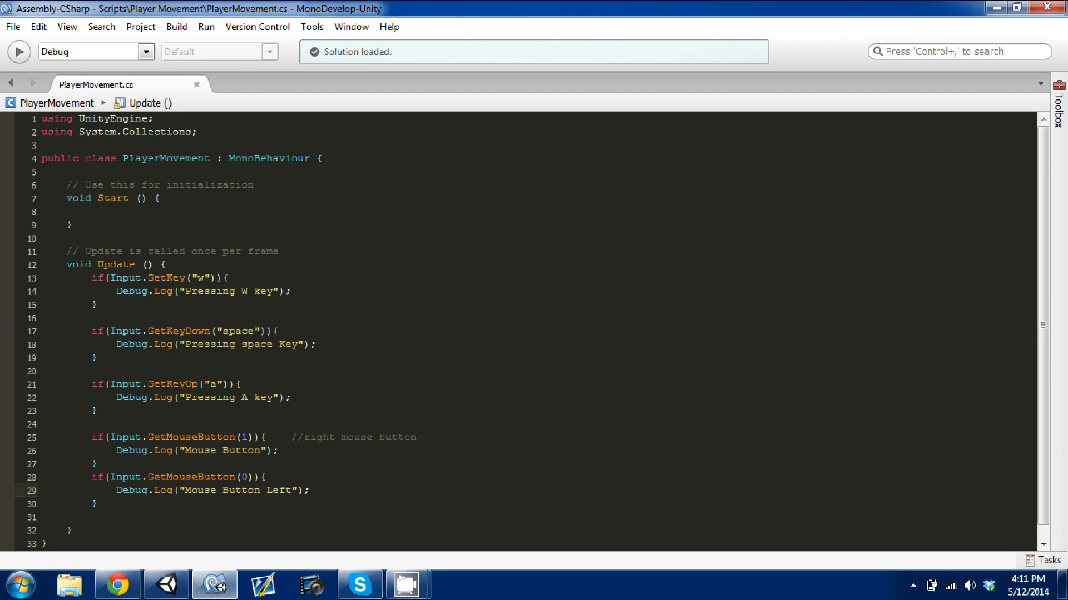
pyautogui.click(310, 490)
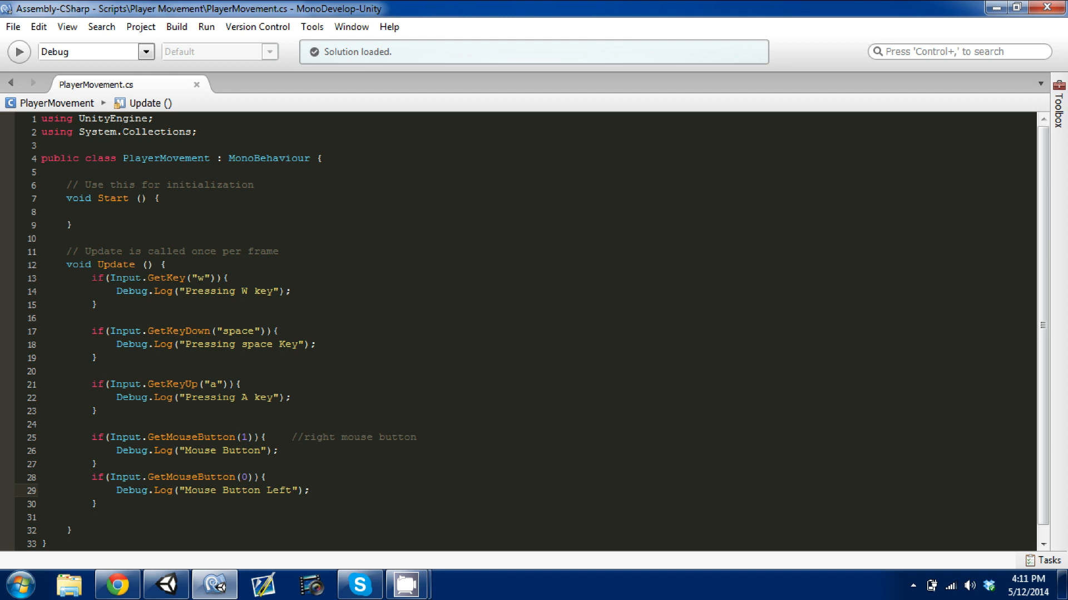
pyautogui.click(310, 490)
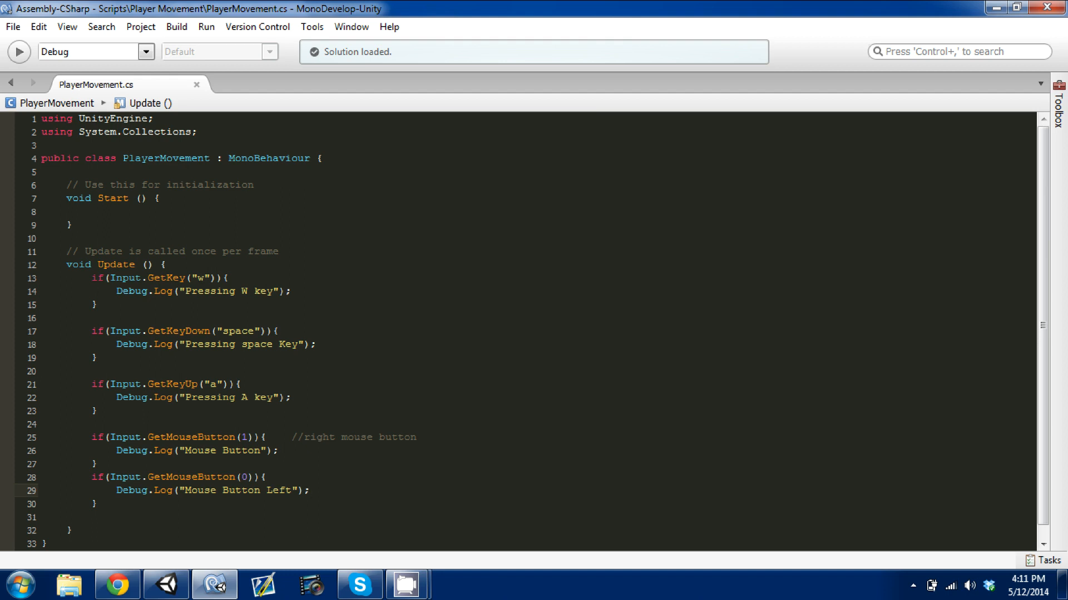
pyautogui.click(310, 491)
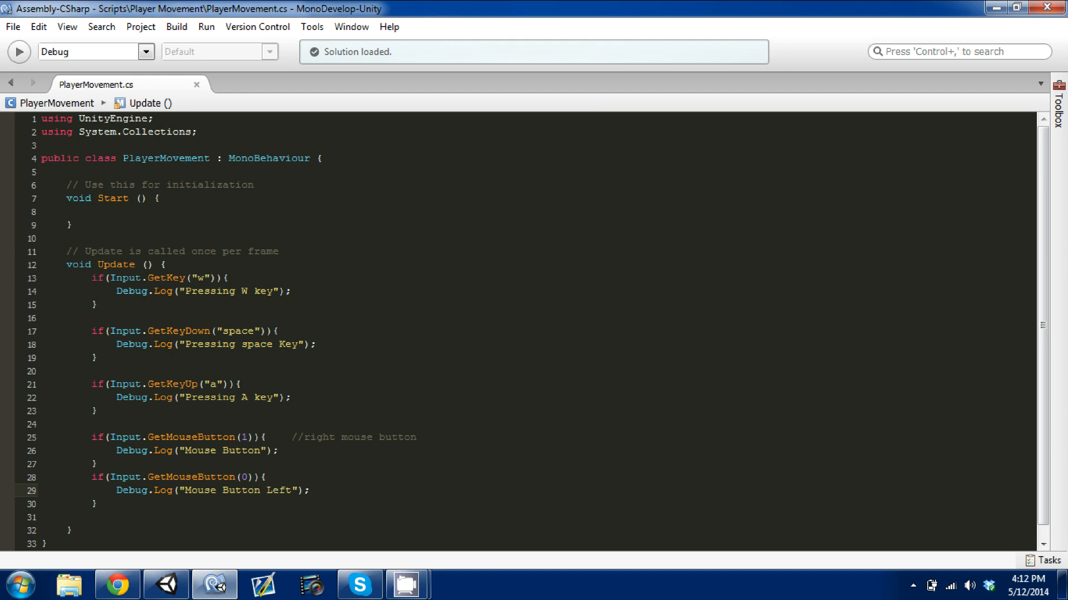
pyautogui.click(310, 491)
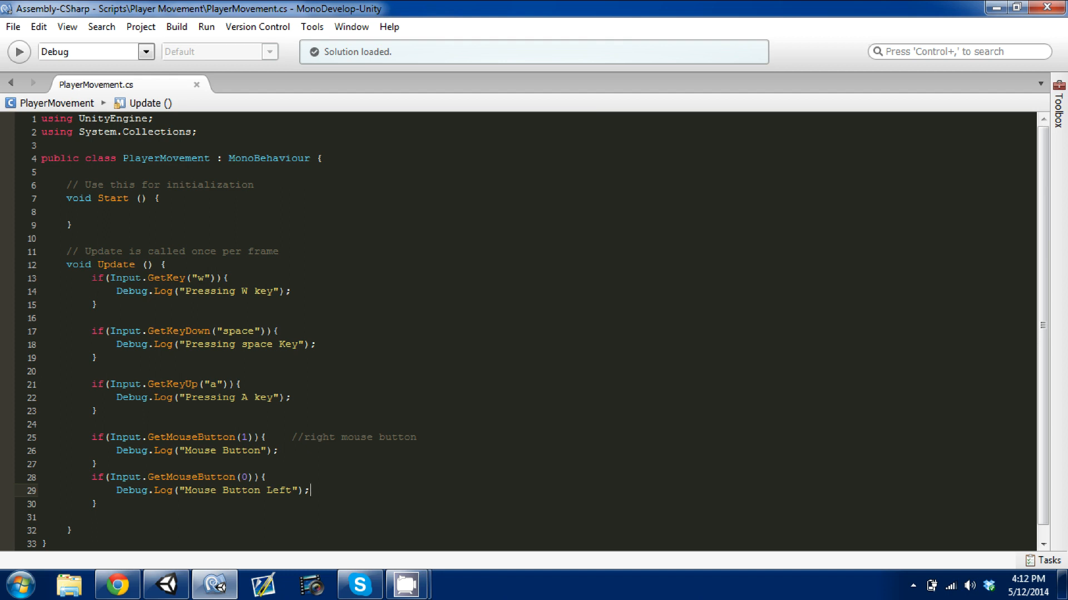